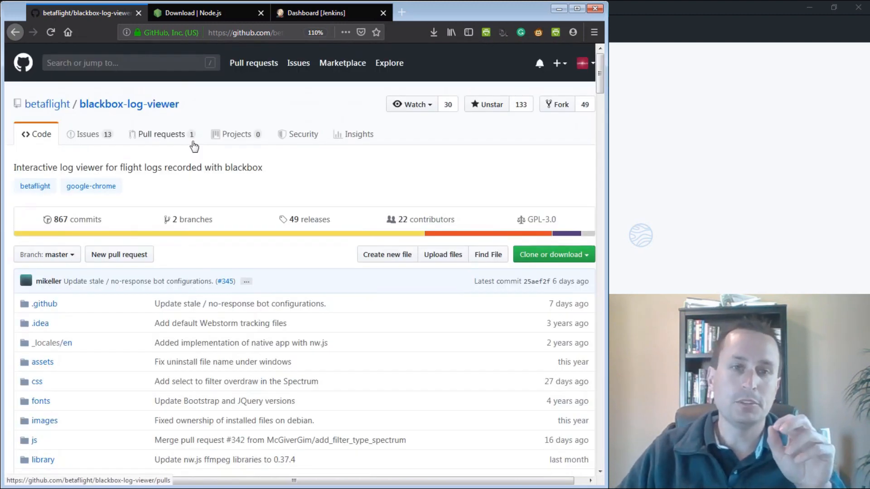
mouse_move(256, 159)
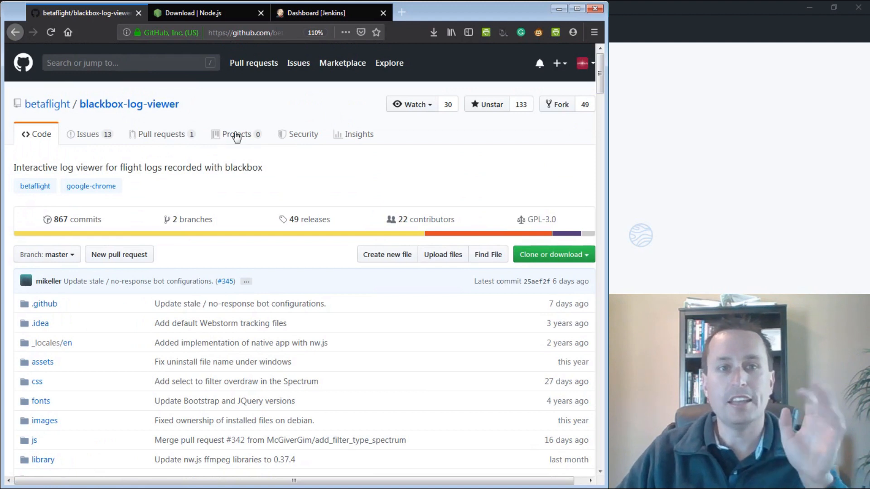
- Show the betaflight/blackbox-log-viewer clone options with the HTTPS clone URL
left_click(550, 254)
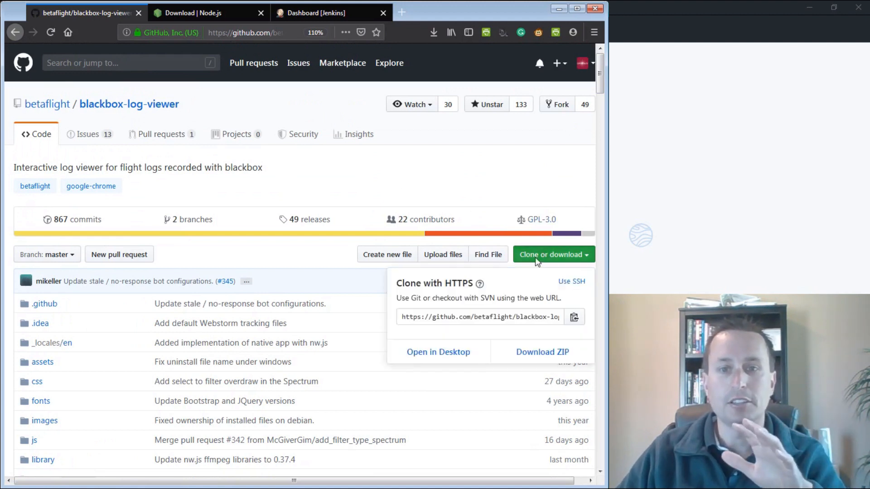
mouse_move(524, 359)
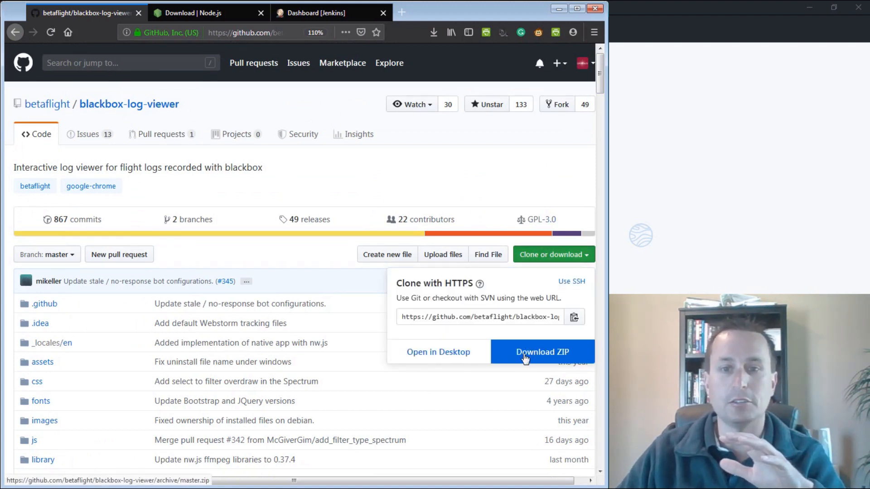
mouse_move(536, 215)
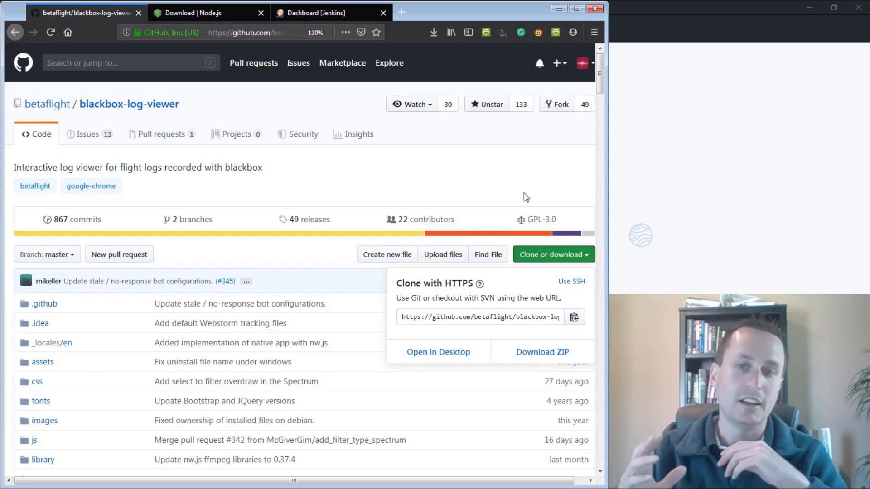
- Review BetaFlight_Configurator build artifacts in Jenkins, then return to the GitHub repository page
left_click(327, 13)
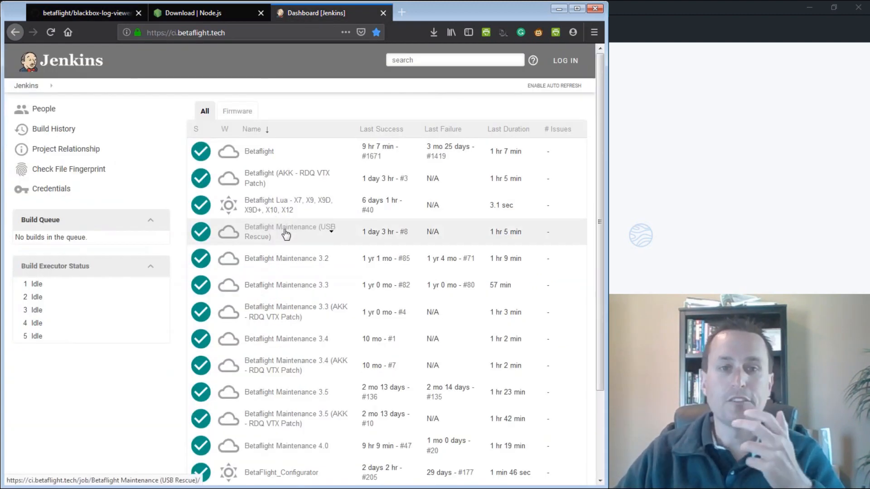
mouse_move(311, 242)
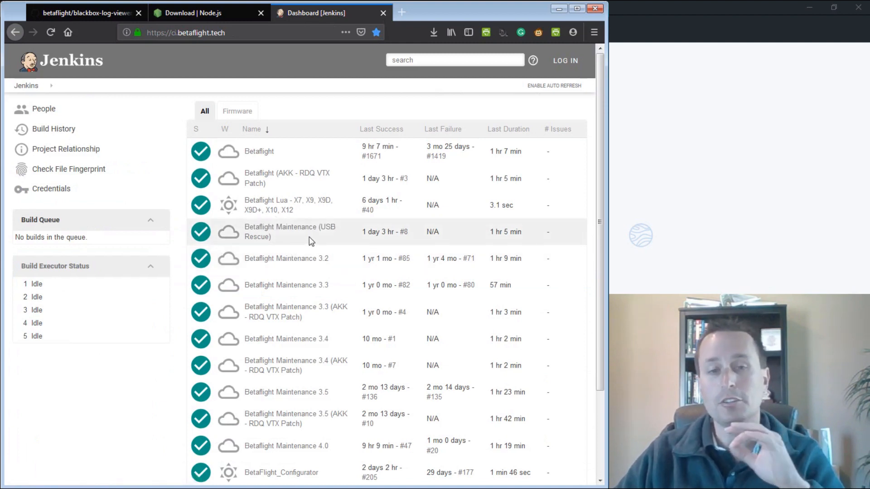
scroll("down", 3)
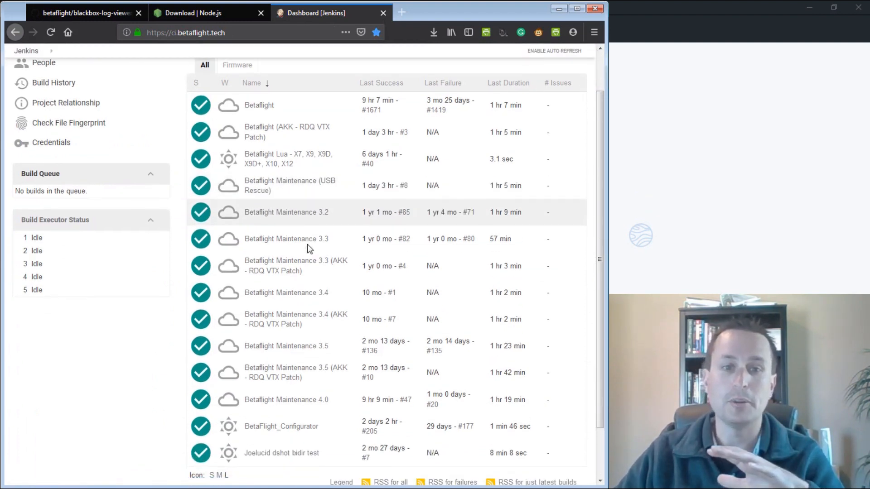
scroll("down", 3)
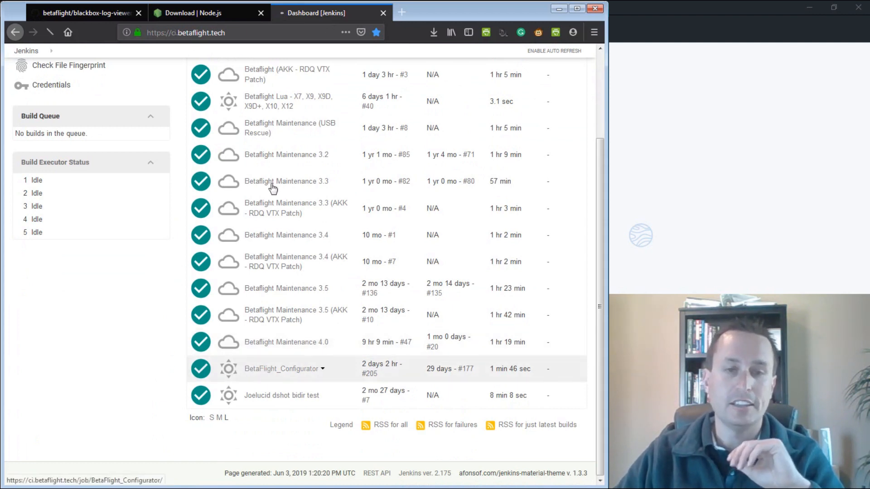
left_click(281, 369)
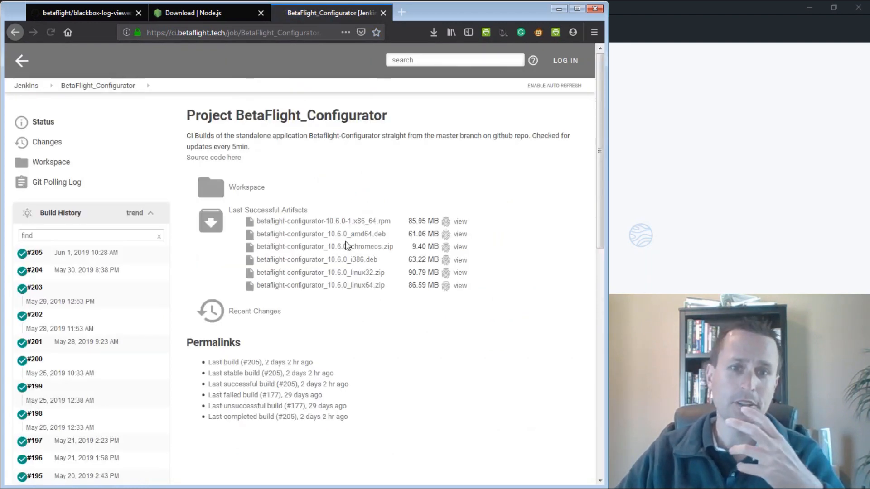
mouse_move(373, 253)
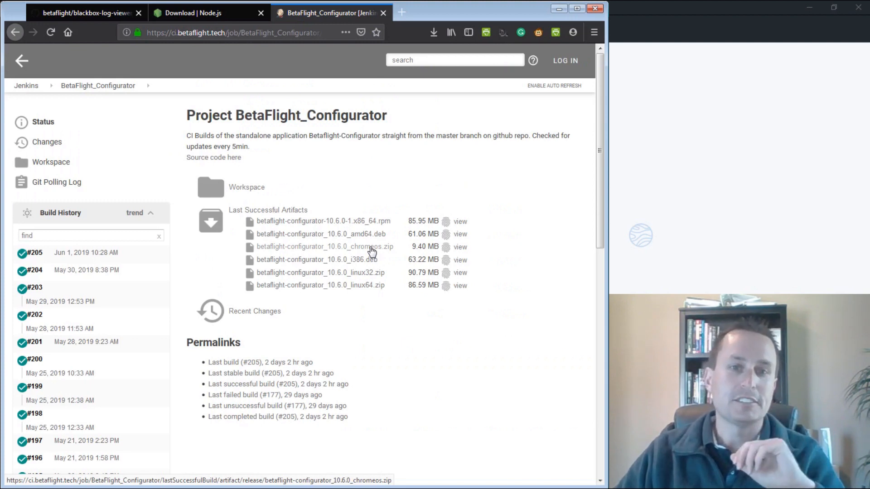
mouse_move(414, 232)
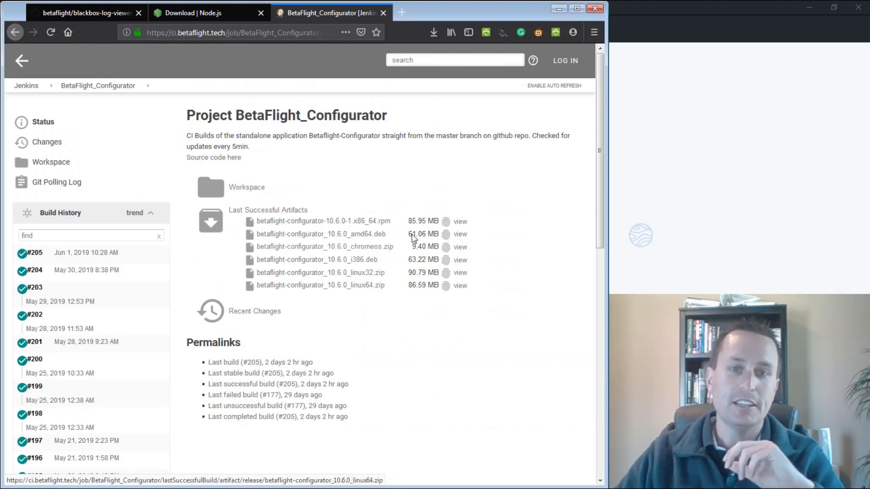
mouse_move(367, 252)
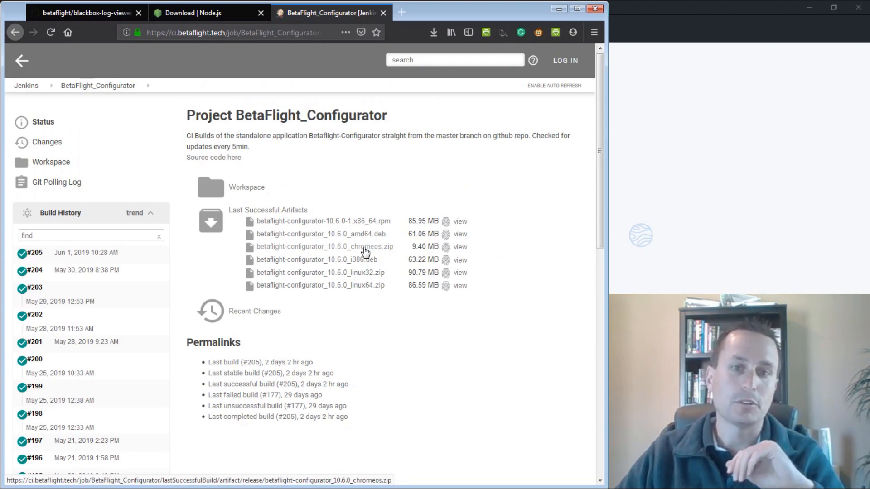
left_click(15, 32)
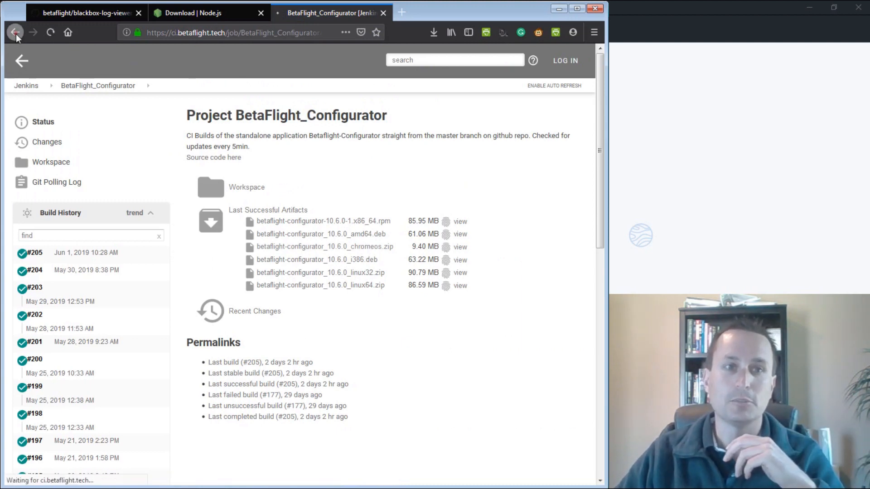
left_click(16, 32)
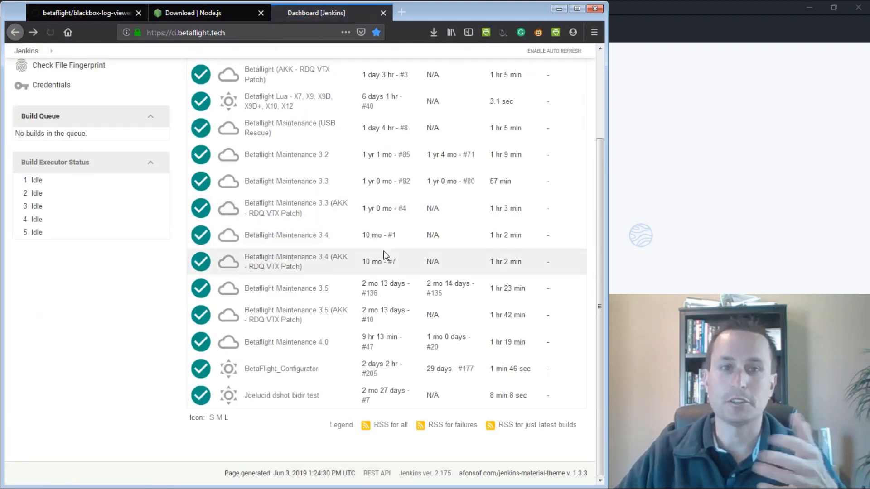
left_click(86, 13)
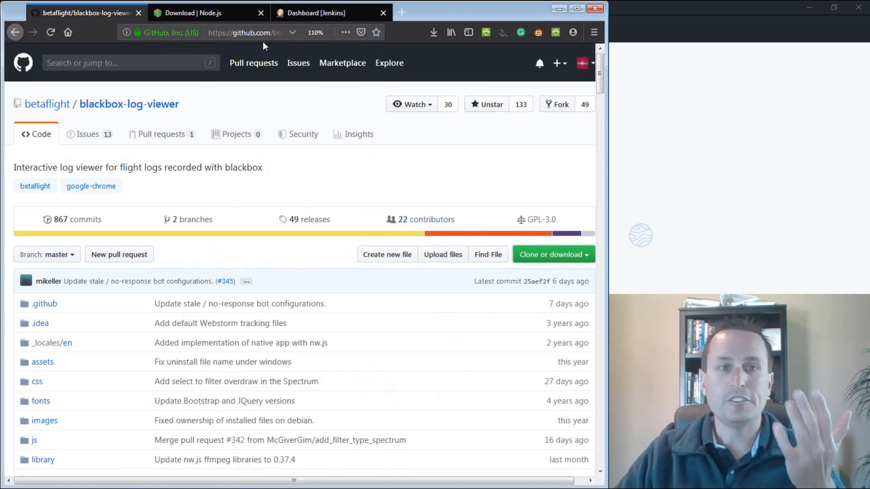
mouse_move(49, 104)
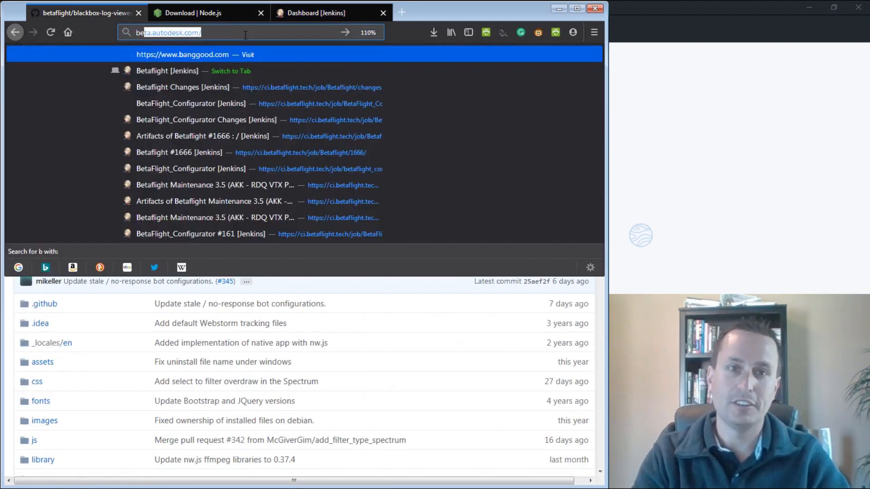
- Scroll the blackbox-log-viewer README to the 'Native app build via NW.js' development steps
type("betaflight")
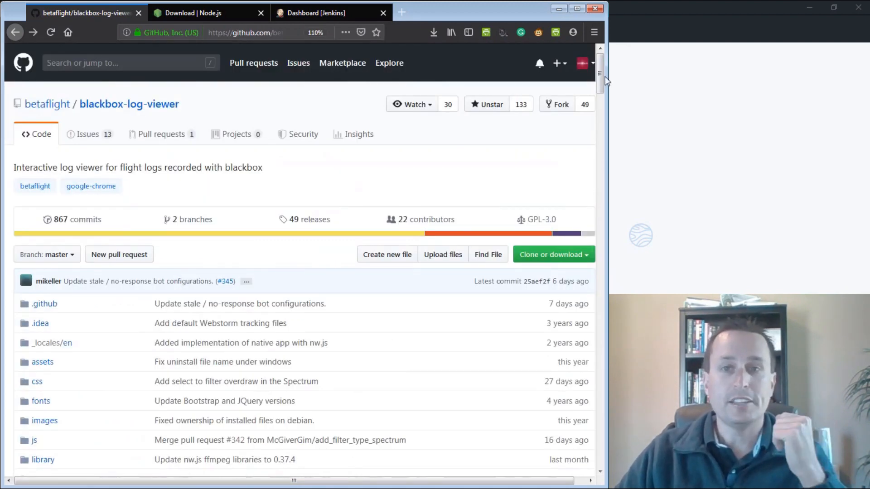
scroll("down", 3)
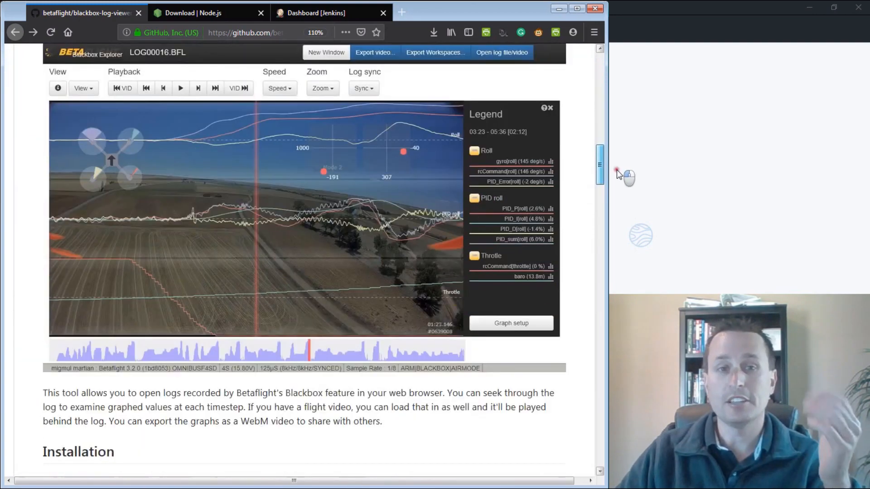
scroll("down", 3)
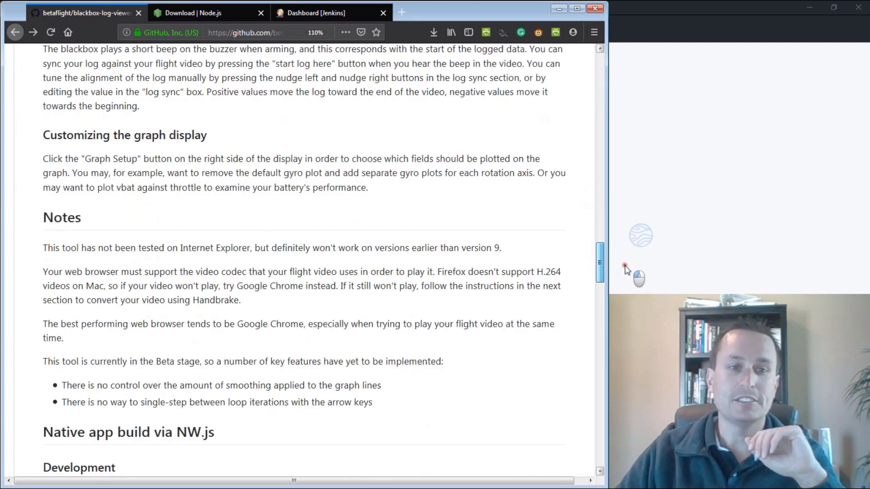
scroll("down", 3)
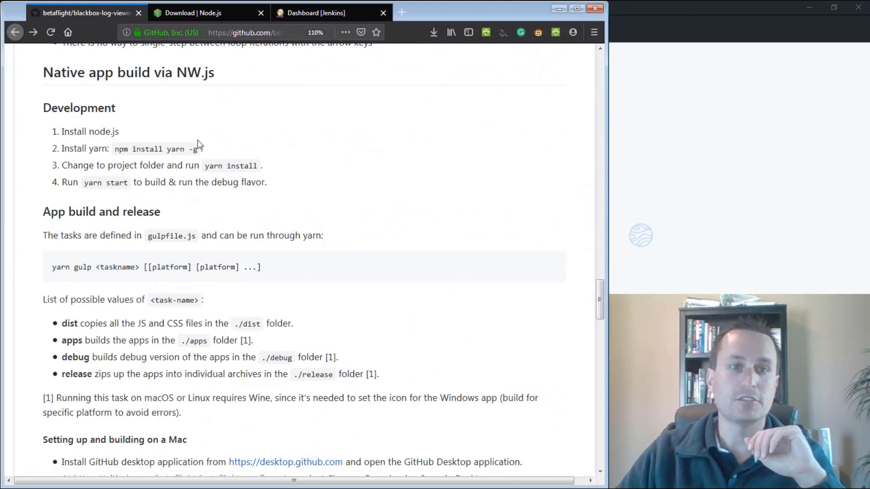
mouse_move(91, 132)
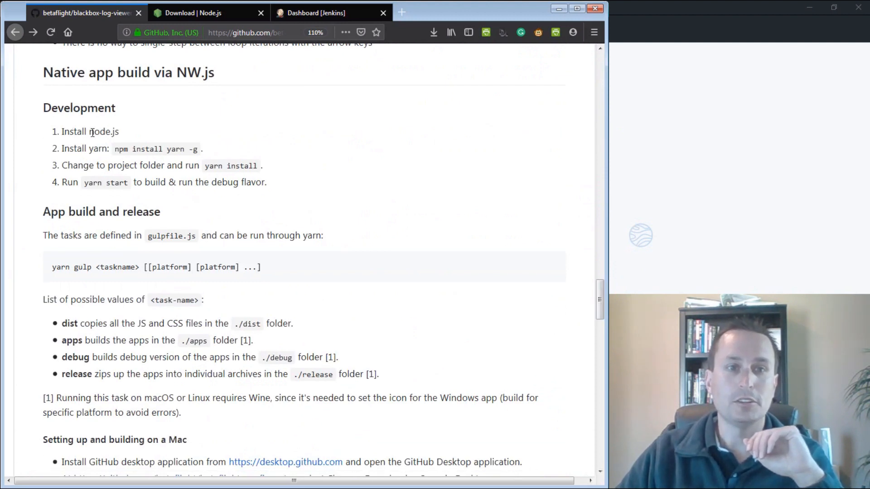
mouse_move(196, 22)
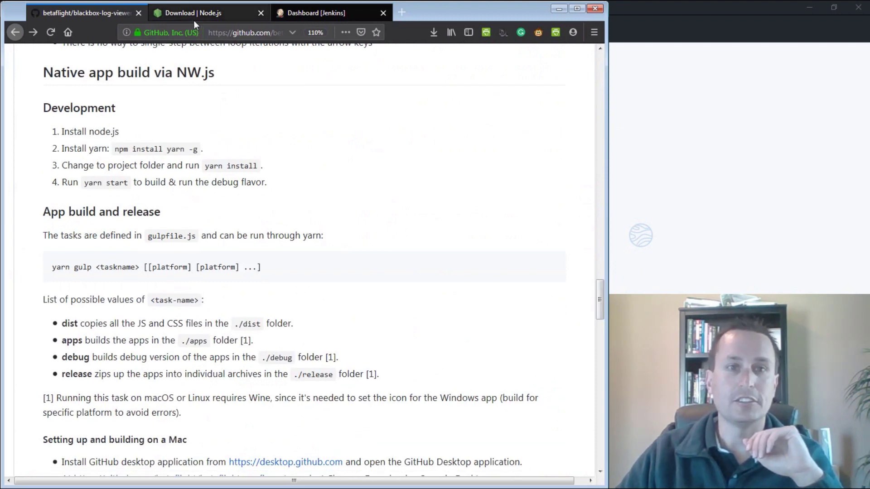
- View the Node.js 10.16.0 LTS installers, then return to the blackbox-log-viewer repository
left_click(199, 12)
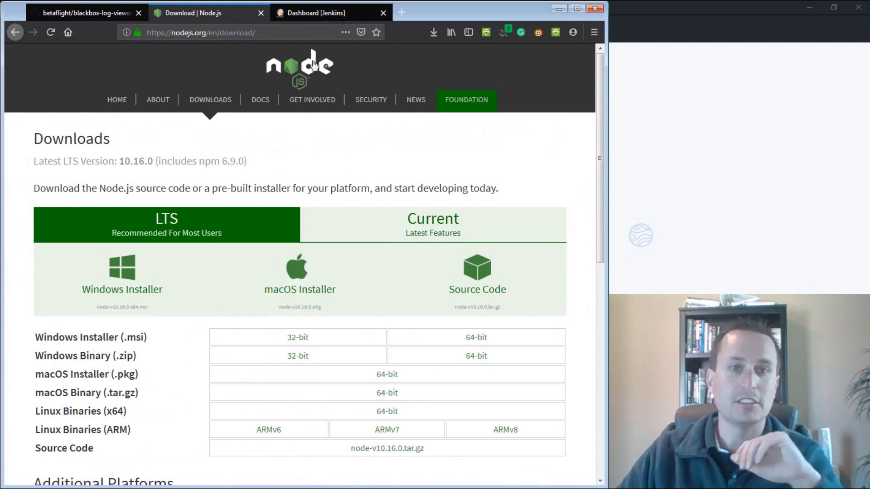
left_click(199, 32)
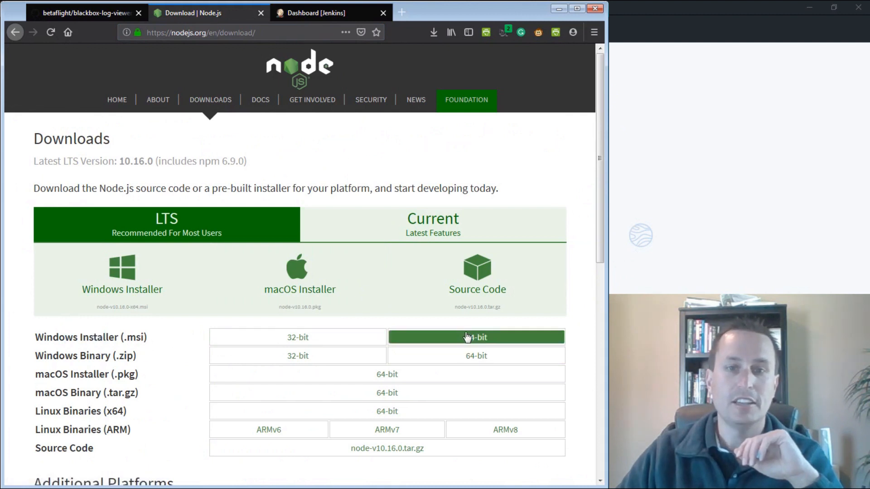
mouse_move(499, 265)
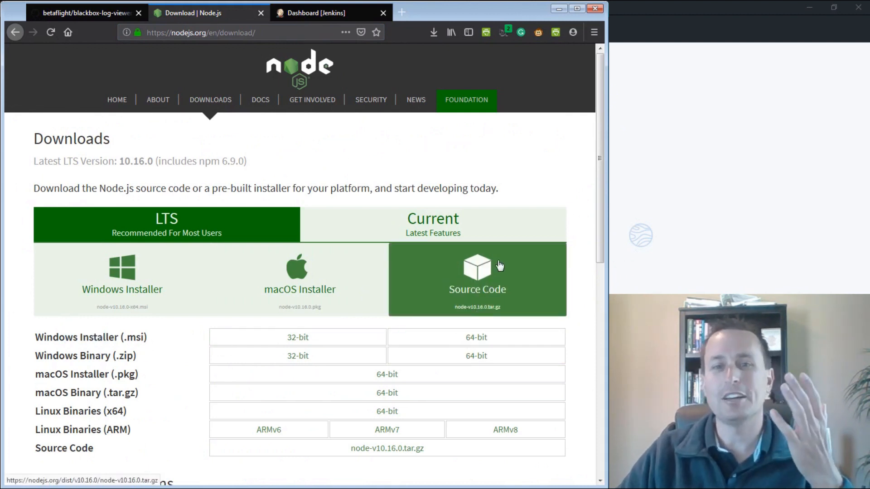
mouse_move(578, 174)
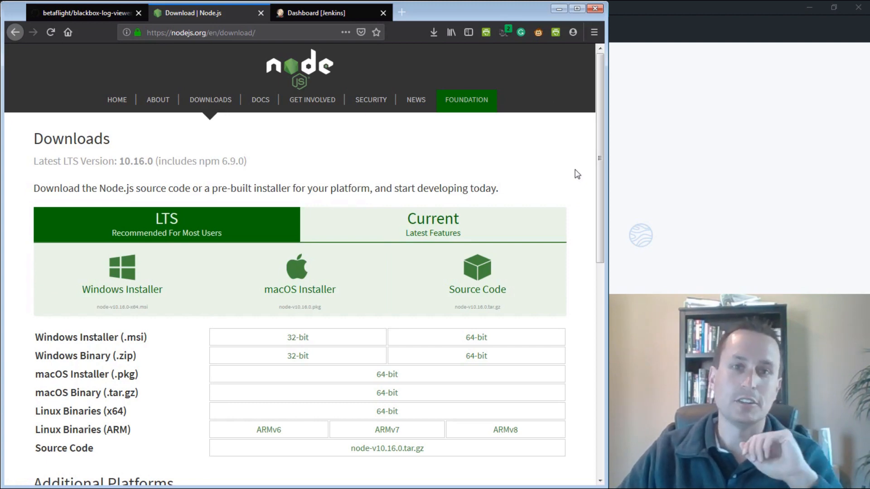
left_click(86, 13)
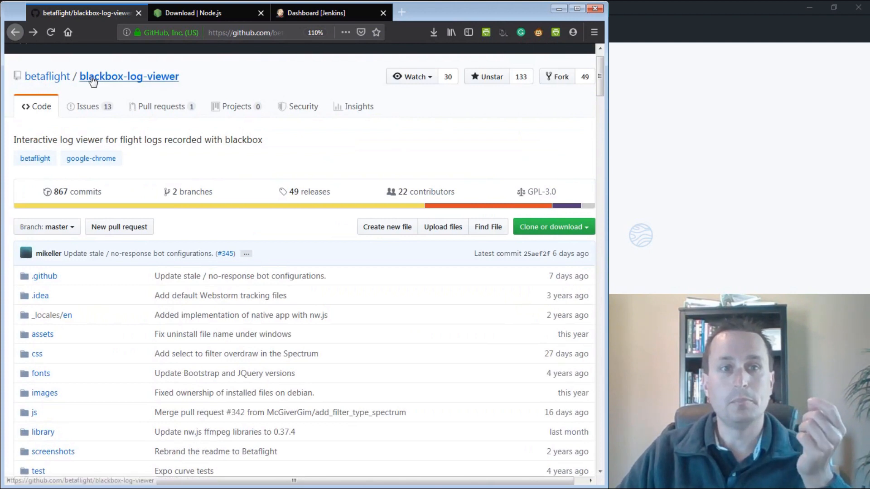
mouse_move(130, 81)
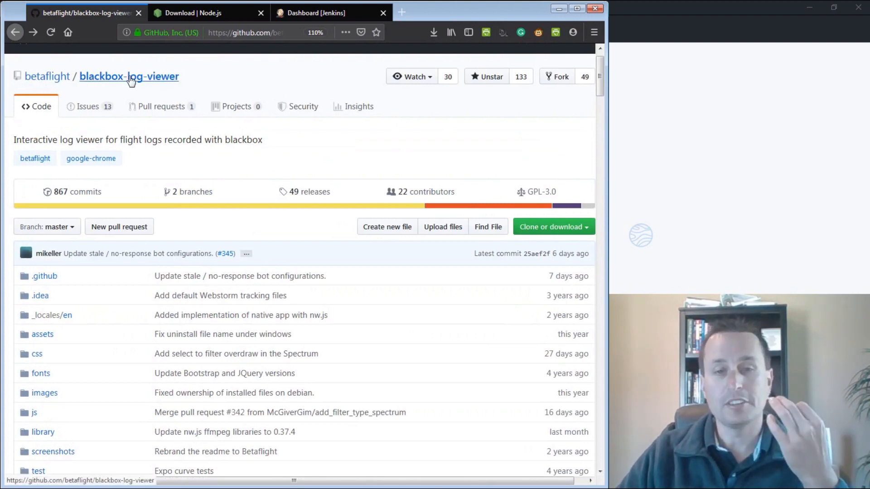
mouse_move(369, 156)
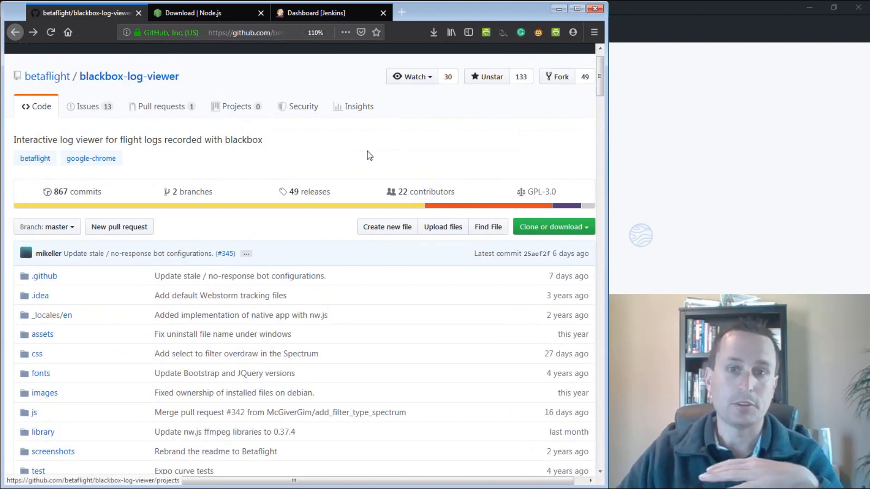
- Reopen the Clone or download dropdown showing the HTTPS URL and ZIP download
left_click(553, 226)
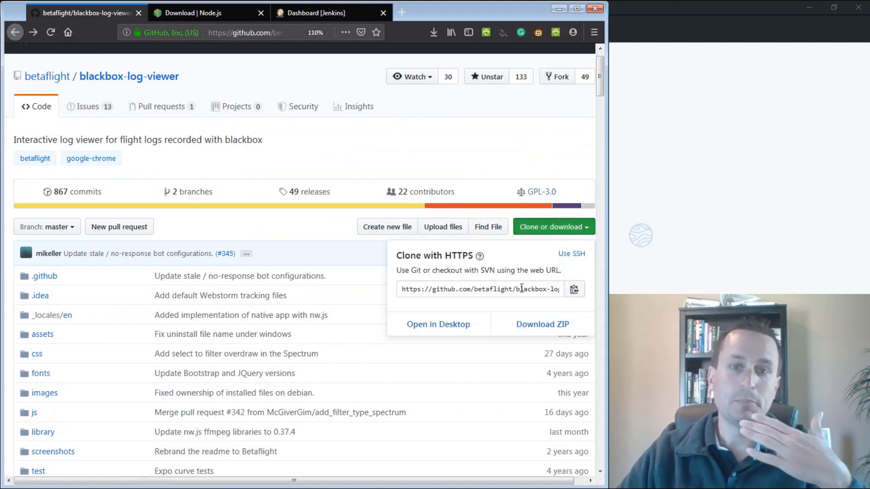
mouse_move(526, 328)
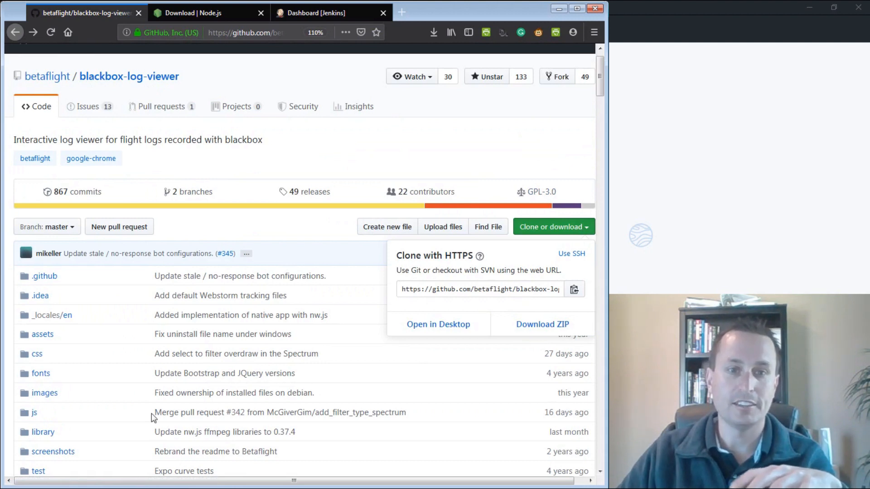
mouse_move(246, 372)
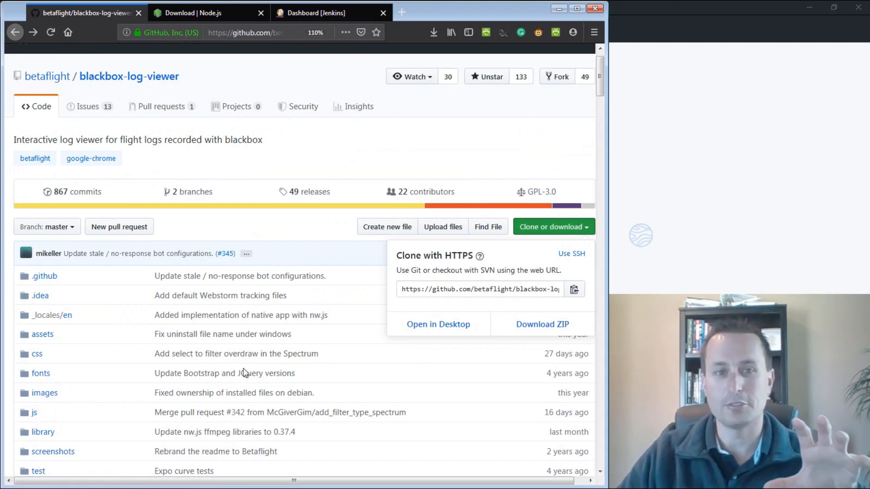
mouse_move(519, 337)
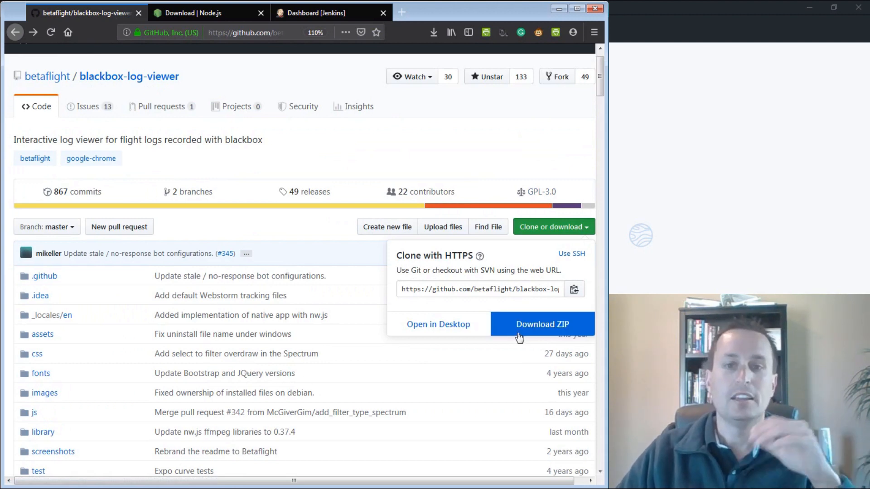
mouse_move(520, 337)
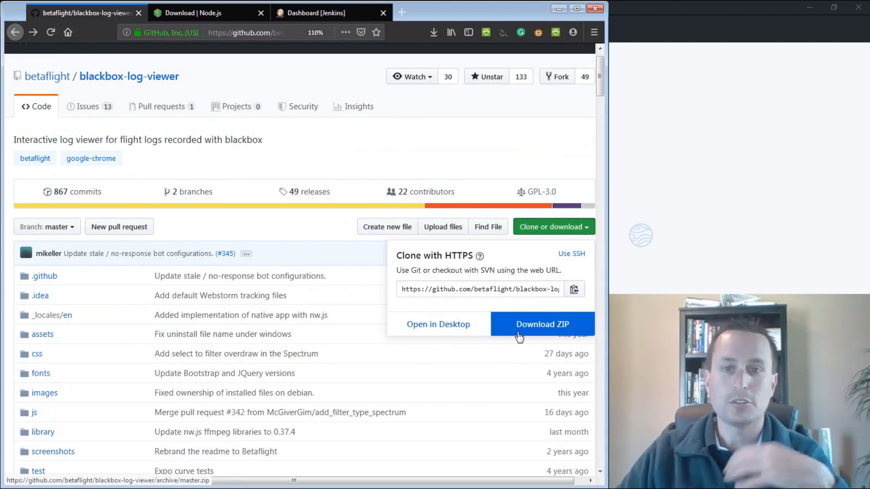
mouse_move(431, 283)
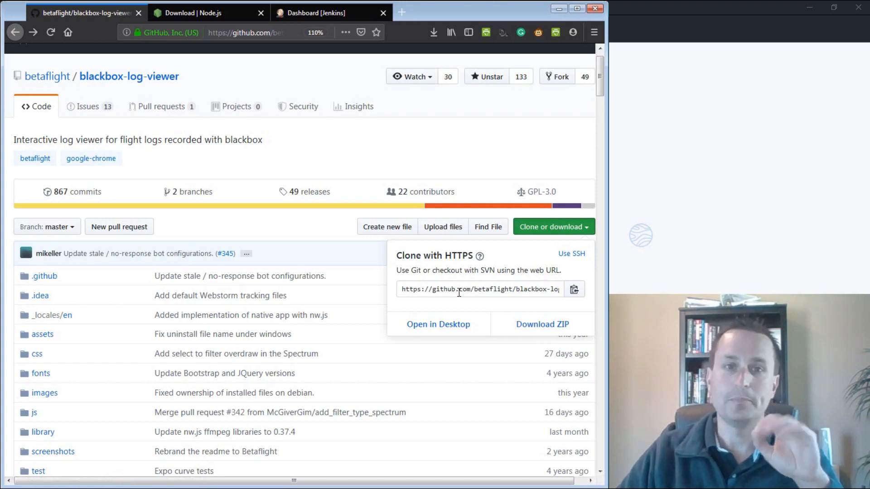
mouse_move(461, 185)
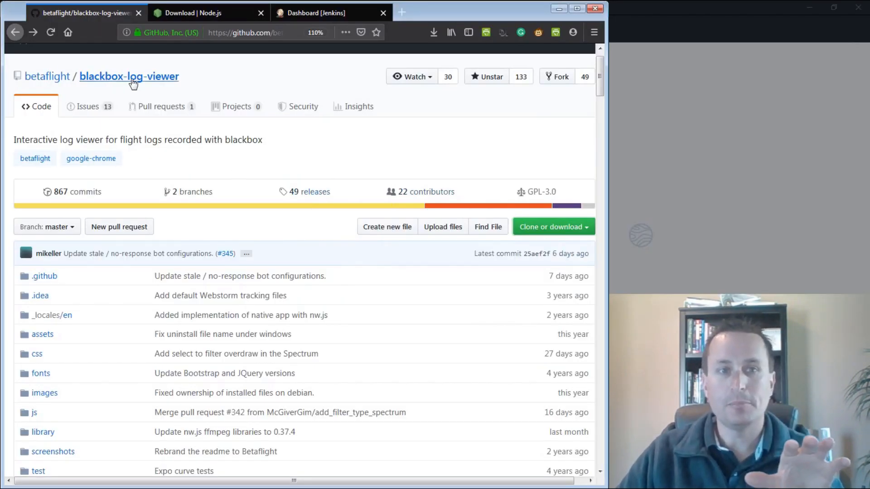
mouse_move(378, 192)
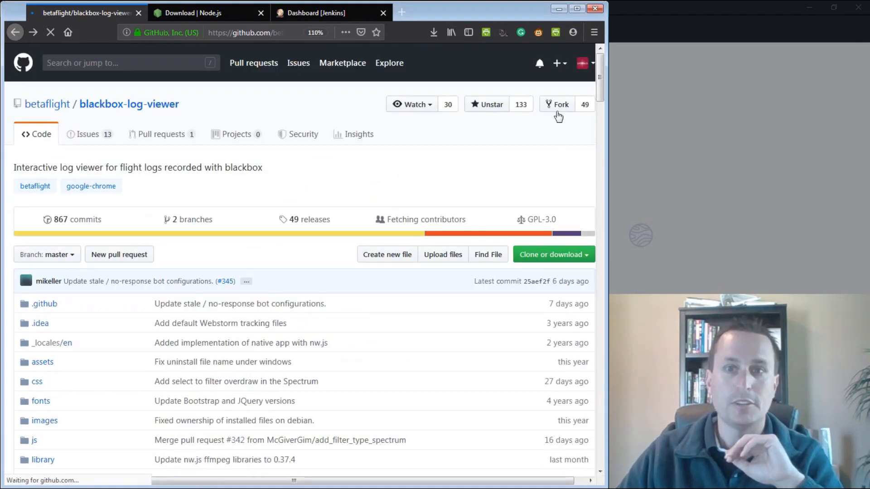
- Fork blackbox-log-viewer, return to the betaflight original, and show its clone options
left_click(560, 104)
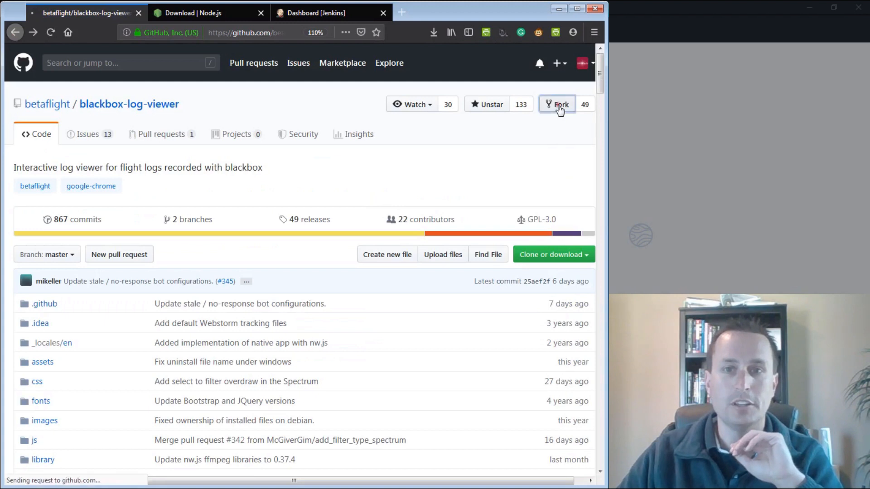
left_click(560, 104)
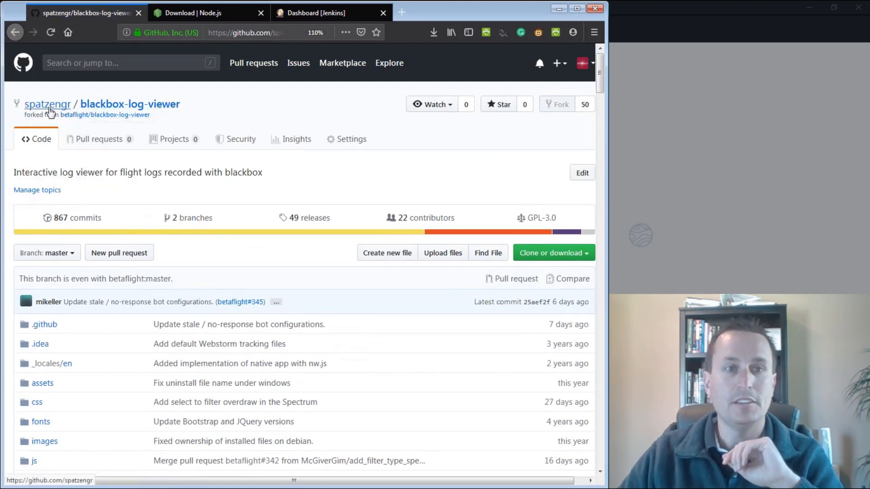
mouse_move(116, 107)
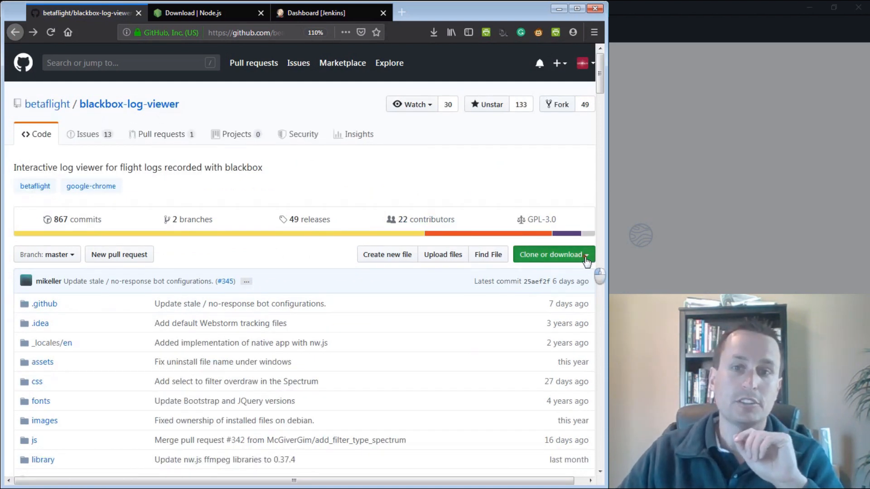
left_click(554, 254)
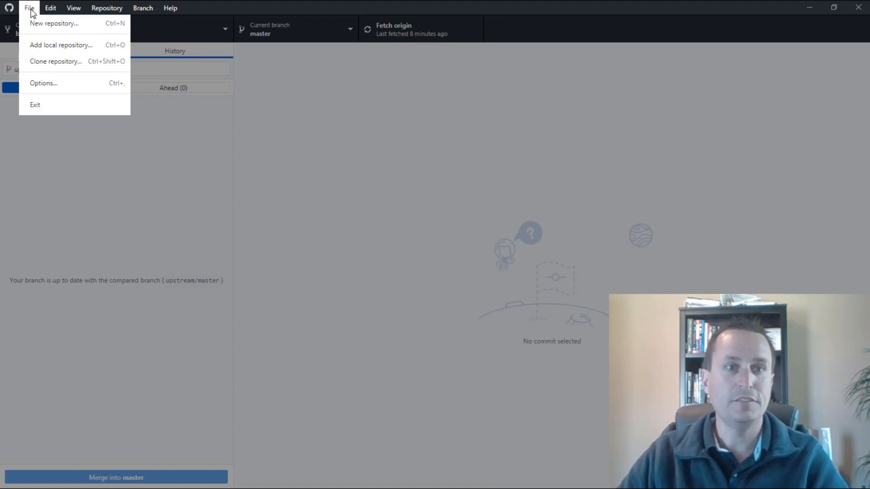
left_click(56, 61)
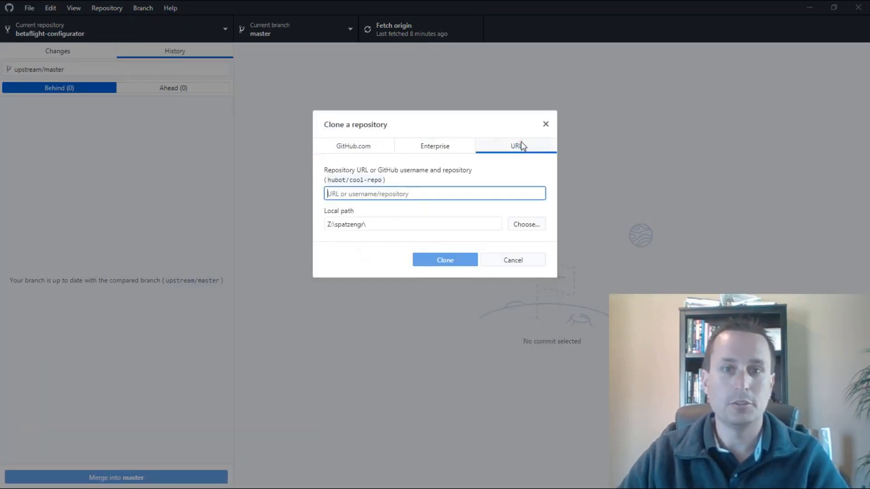
type("https://github.com/betaflight/blackbox-log-viewer.git")
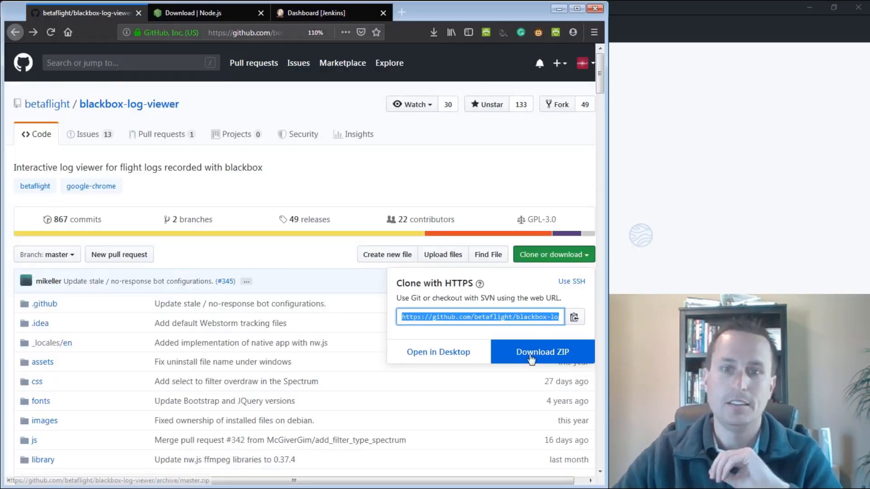
mouse_move(522, 352)
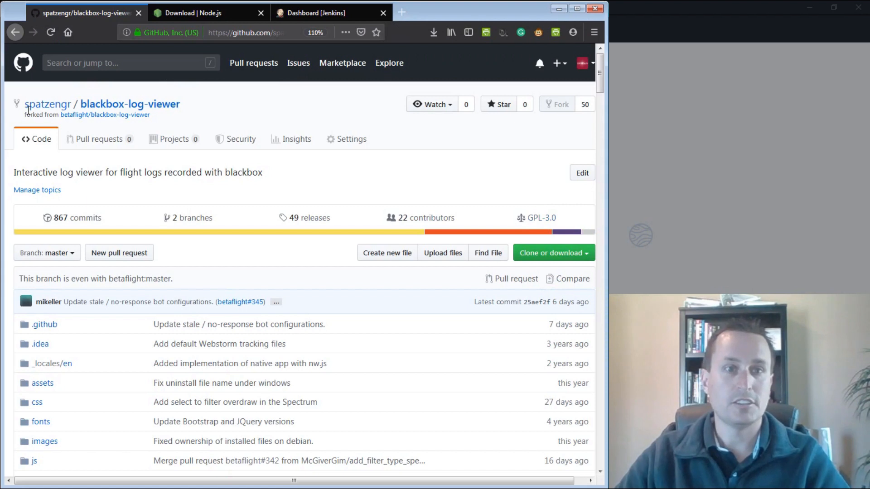
- Open the spatzengr blackbox-log-viewer fork in GitHub Desktop from its clone options
left_click(552, 253)
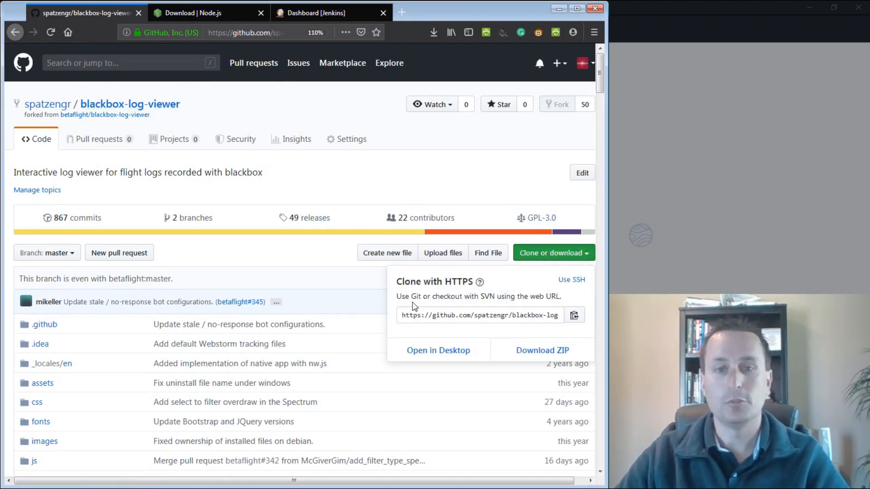
left_click(438, 350)
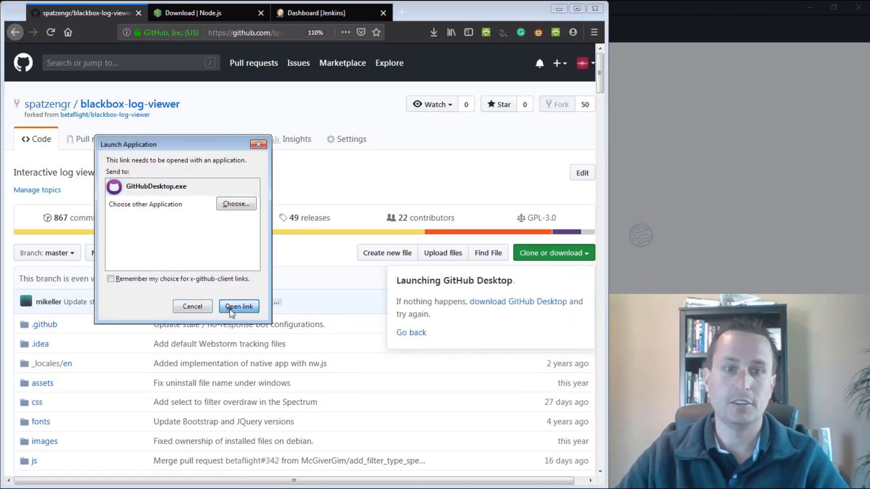
left_click(238, 306)
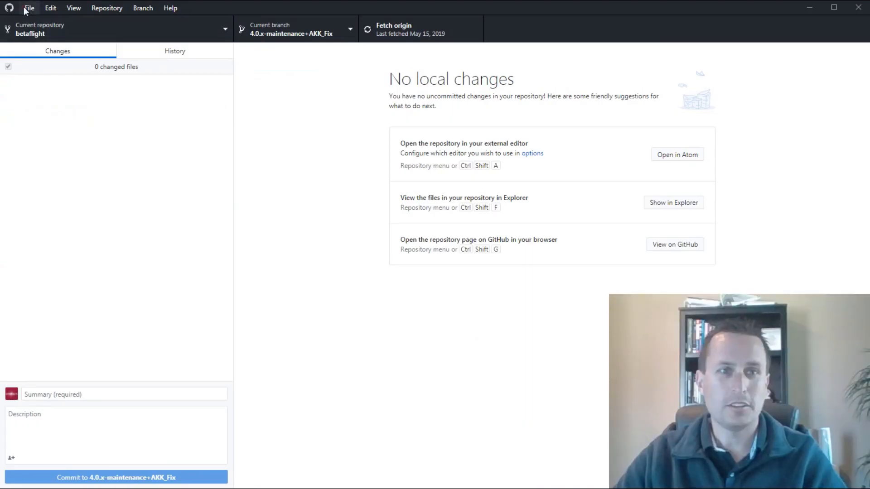
- Clone spatzengr/blackbox-log-viewer to Z:\spatzengr and fetch origin
left_click(29, 7)
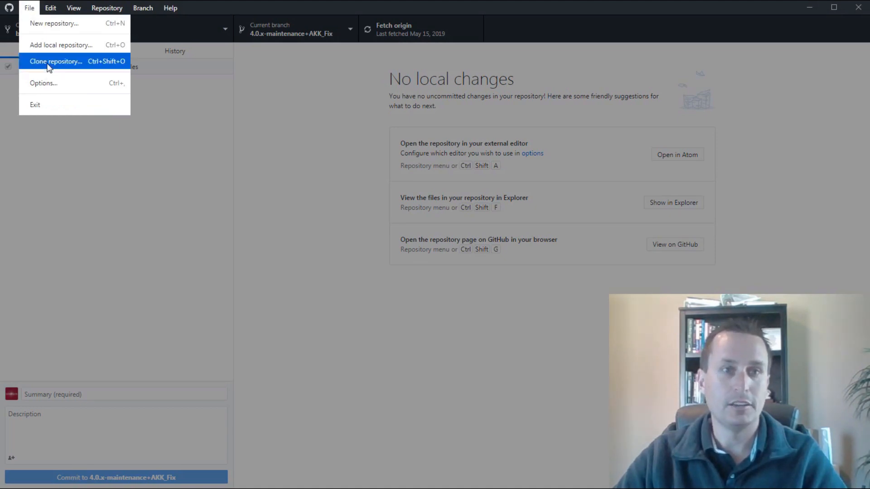
left_click(56, 61)
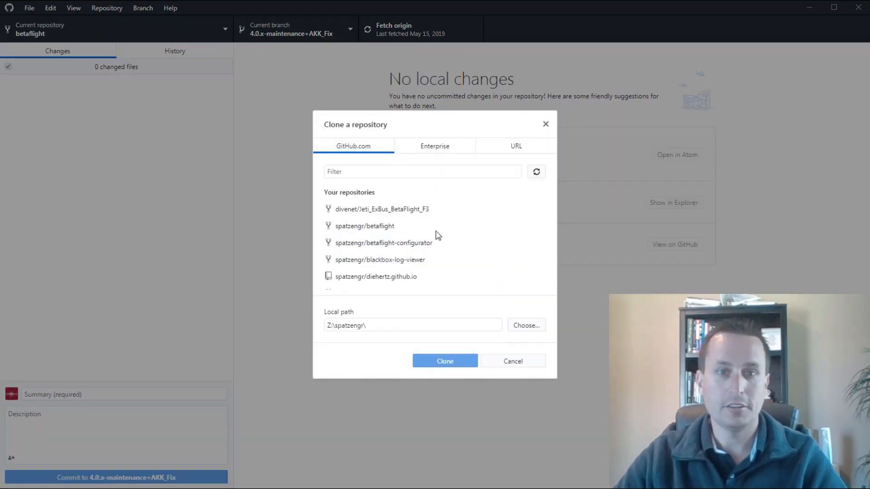
left_click(379, 259)
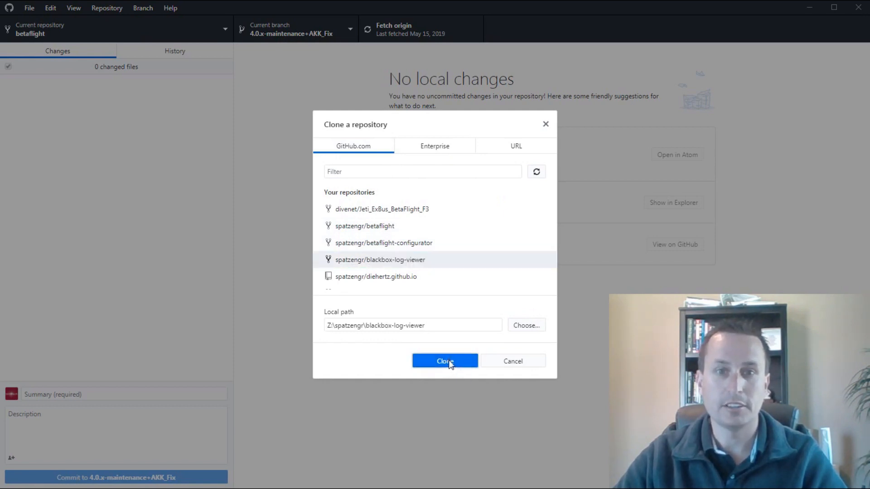
left_click(445, 360)
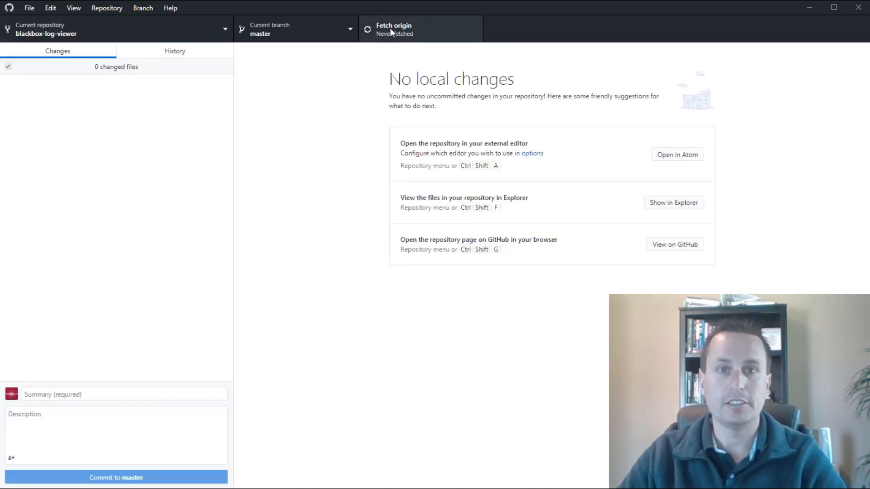
left_click(400, 29)
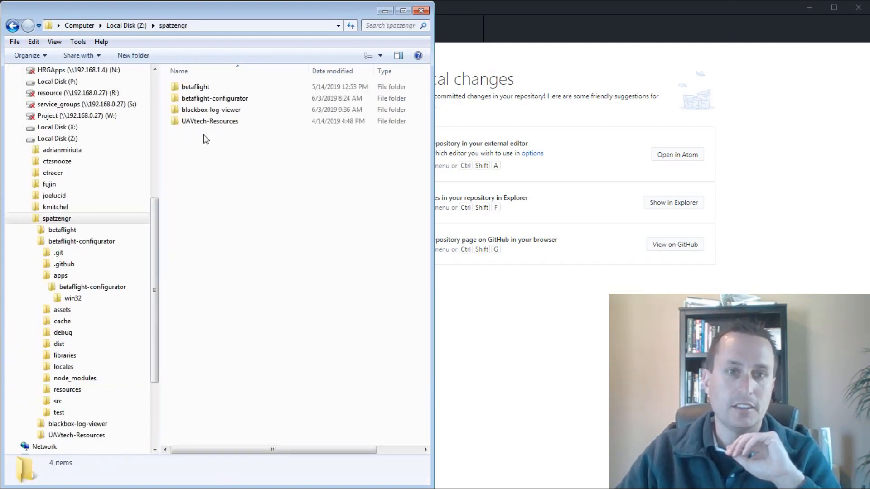
- Open the blackbox-log-viewer folder in Explorer, then bring up a command prompt
left_click(211, 109)
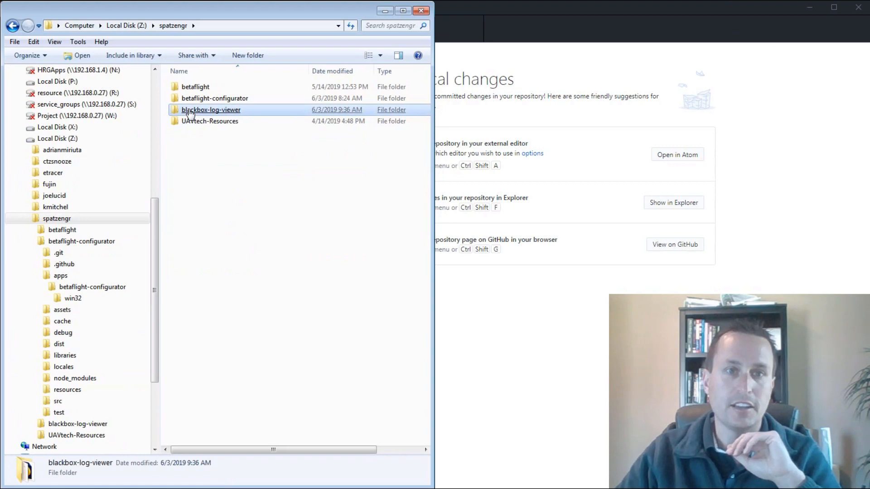
double_click(210, 109)
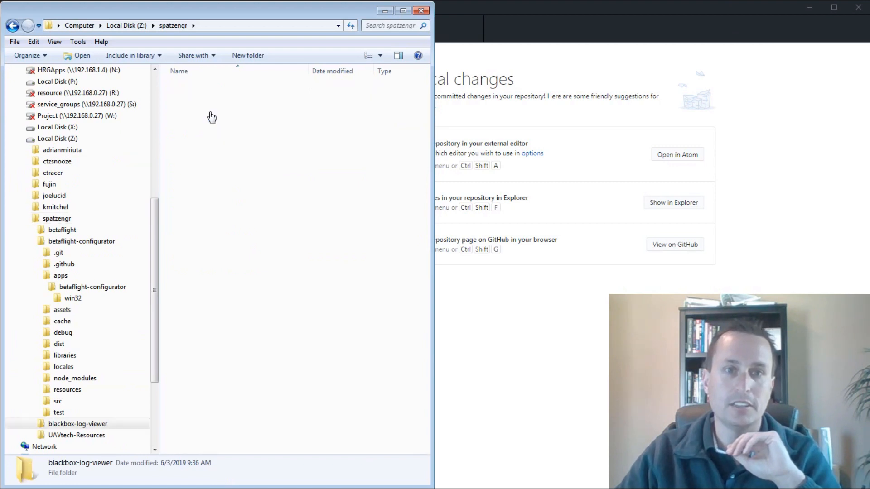
double_click(71, 424)
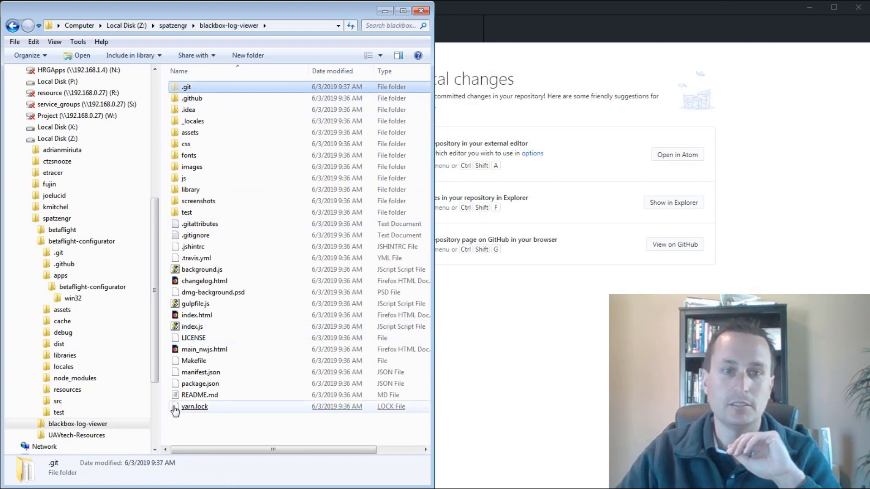
left_click(195, 303)
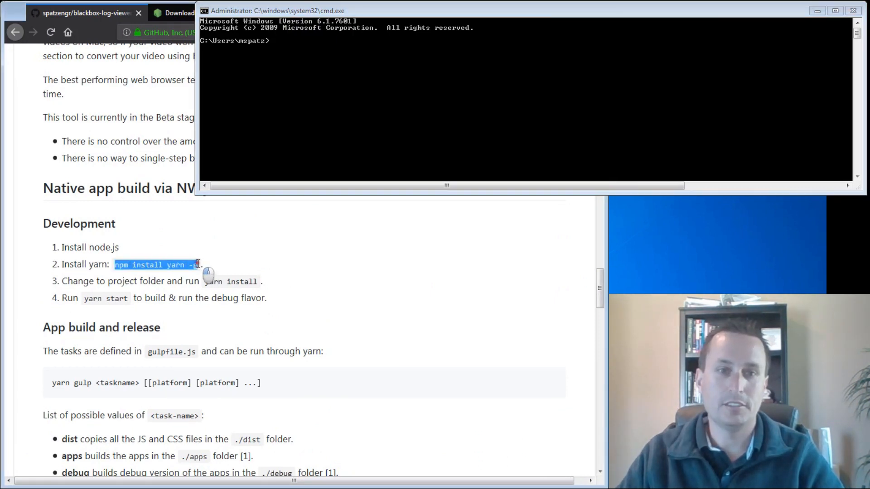
- Run 'npm install yarn -g' copied from the readme, then cd into Z:\spatzengr\blackbox-log-viewer
right_click(196, 265)
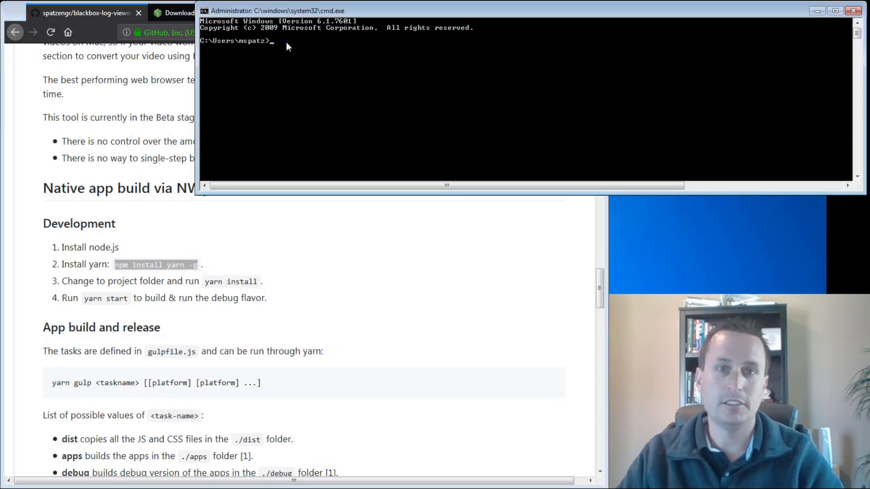
type("npm install yarn -g")
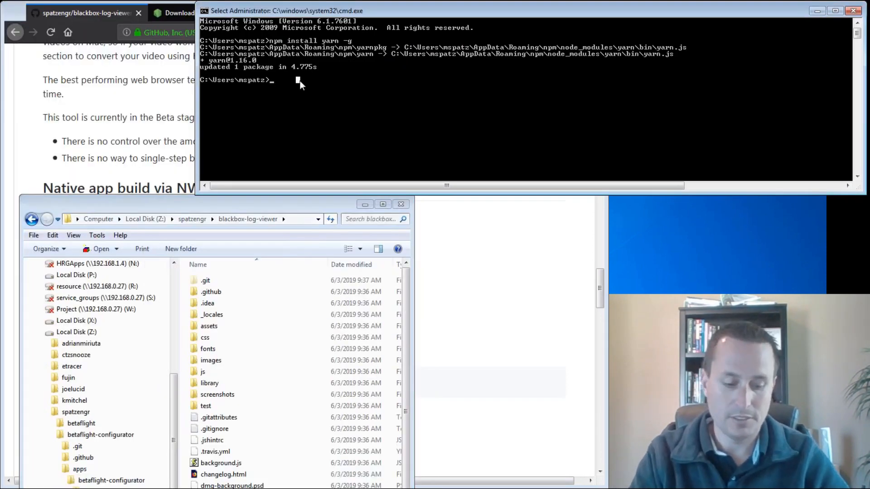
type("z:/")
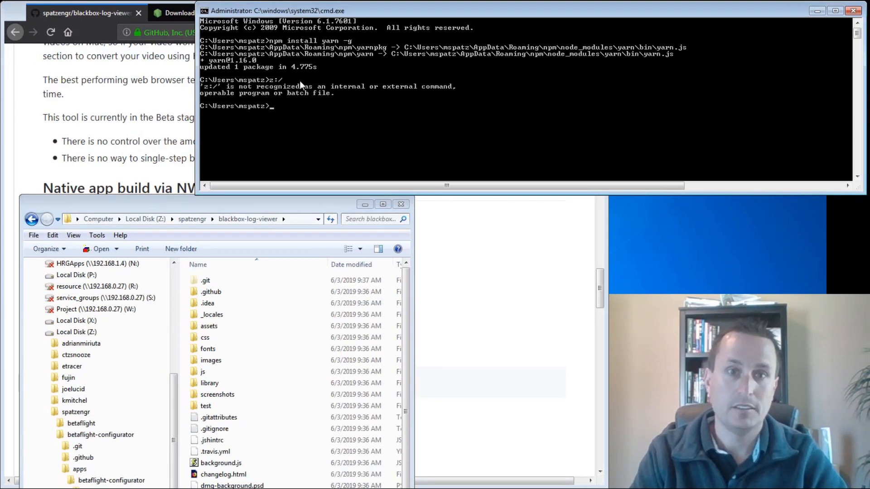
type("z:")
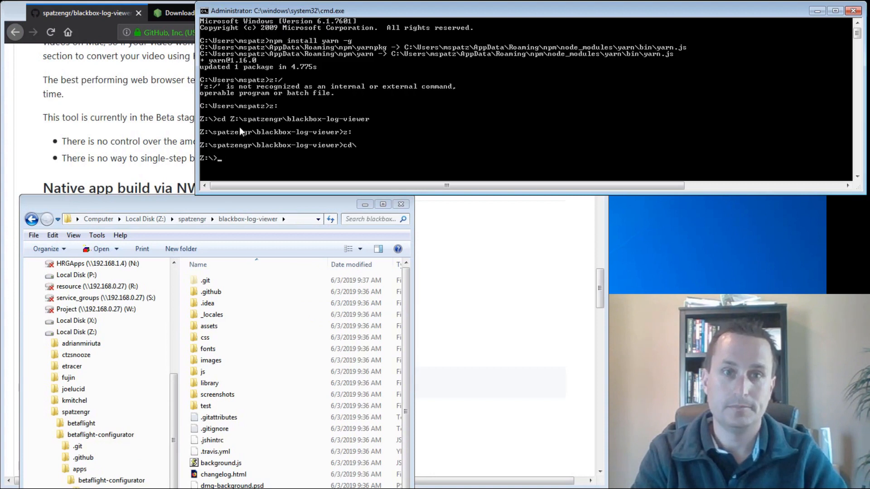
type("c")
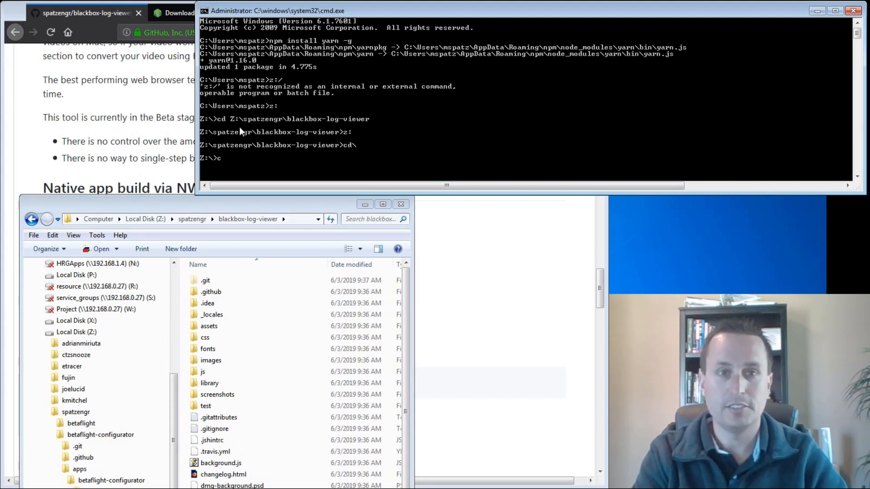
type("d")
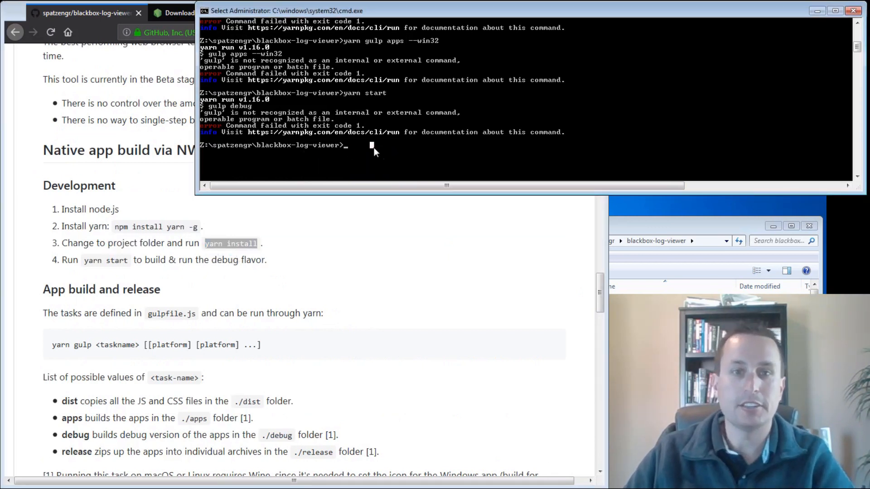
- Run 'yarn install' in the blackbox-log-viewer folder to fetch dependencies
type("yarn install")
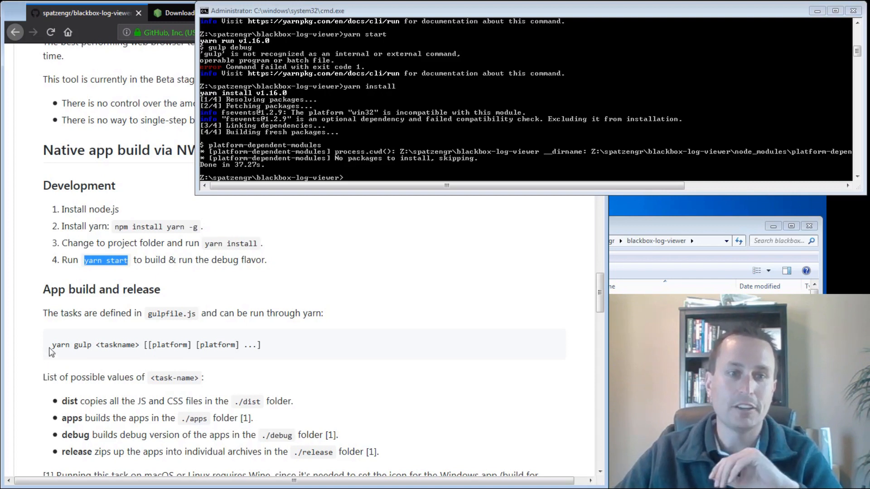
- Find the README's 'Build or release app for one specific platform' section and its --win32 option
double_click(68, 345)
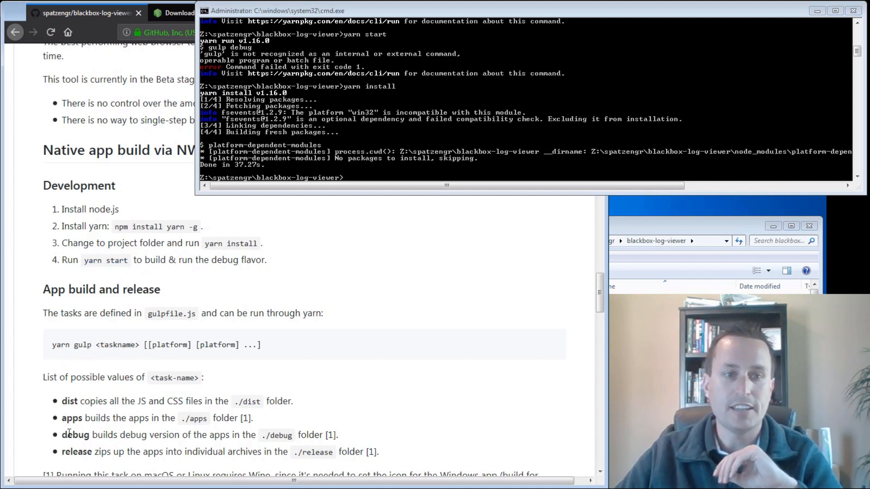
double_click(70, 418)
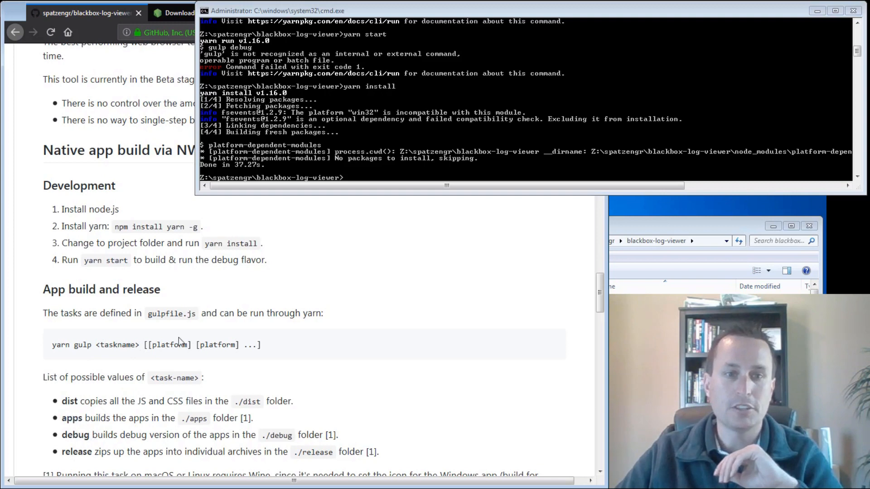
scroll("down", 3)
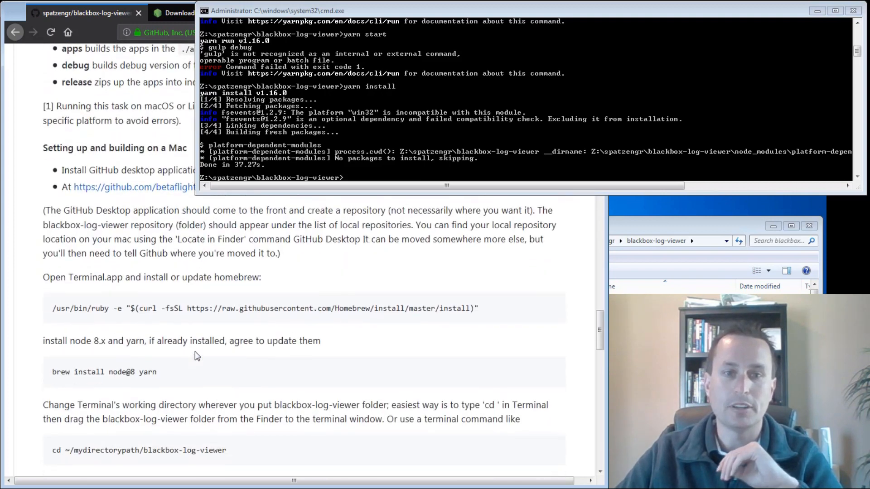
scroll("down", 3)
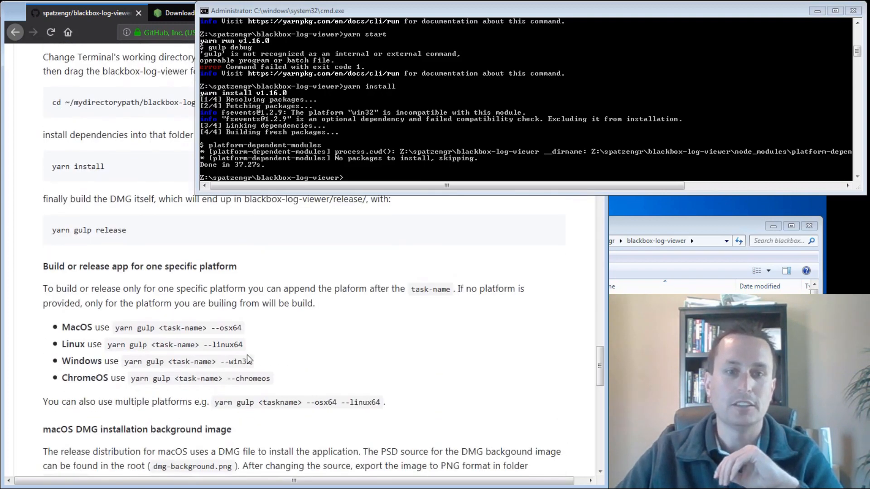
double_click(239, 362)
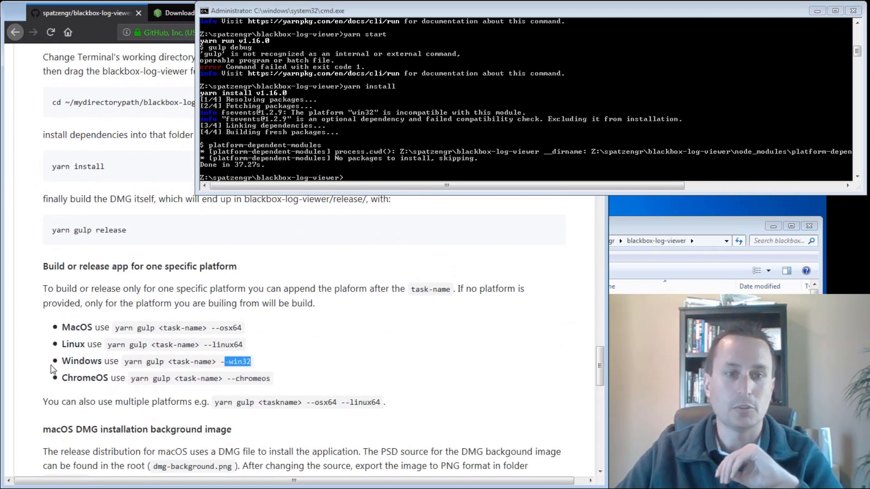
- Start the Windows build with 'yarn gulp apps --win32' in Command Prompt
left_click(360, 178)
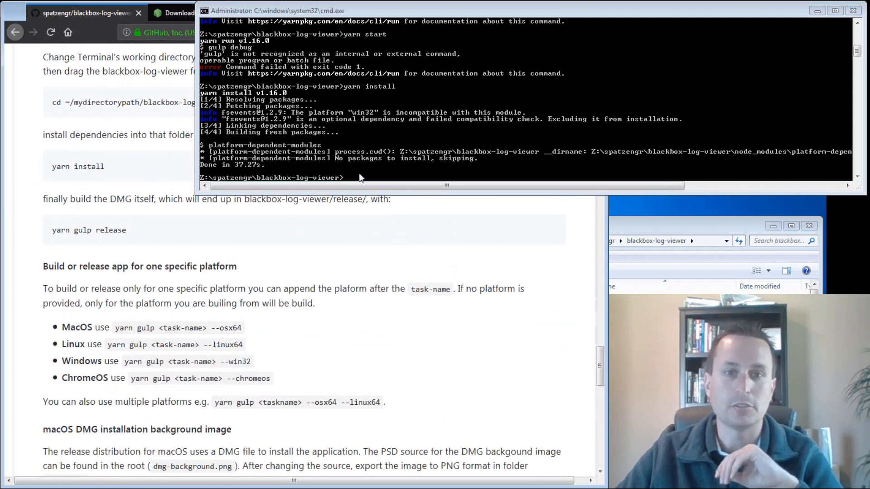
type("y")
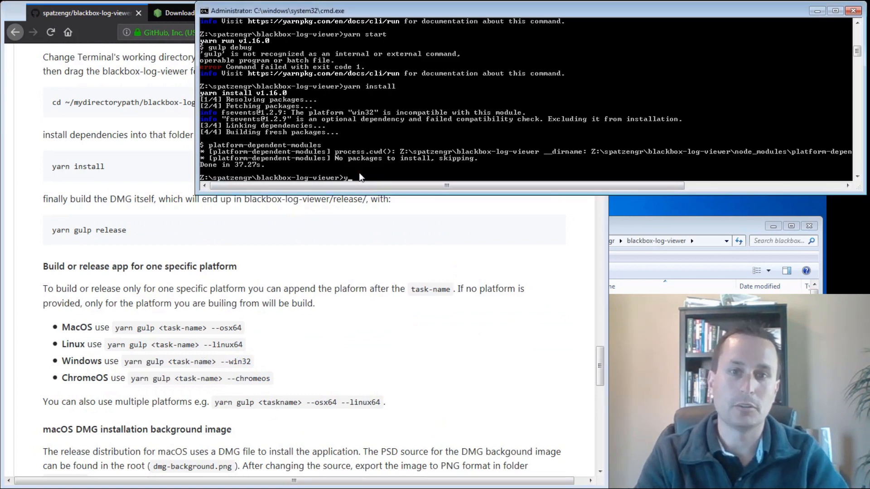
type("yarn gulp")
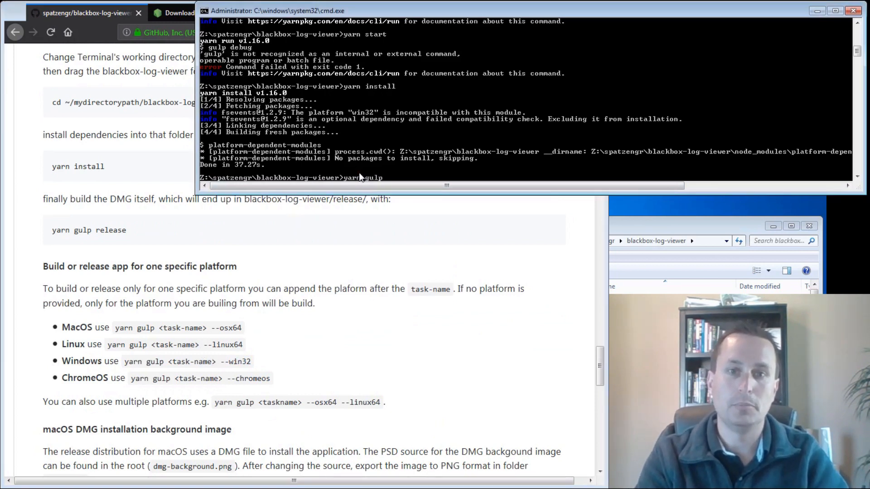
type("apps")
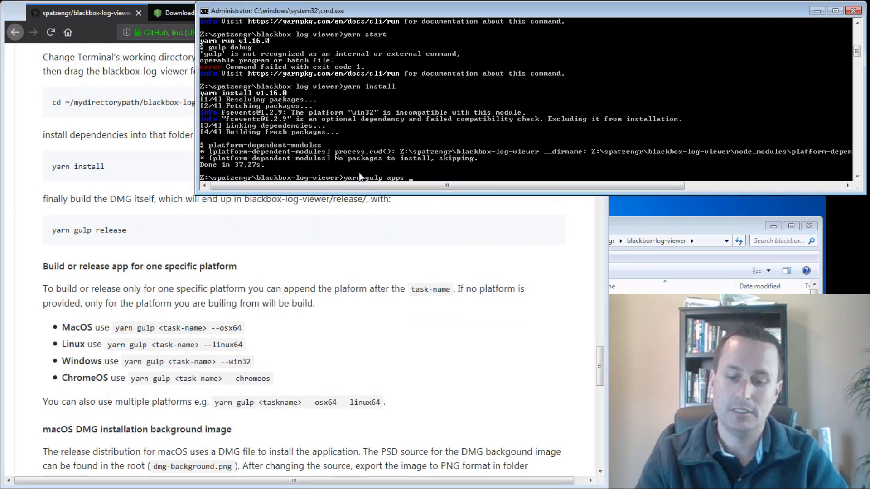
type("--win32")
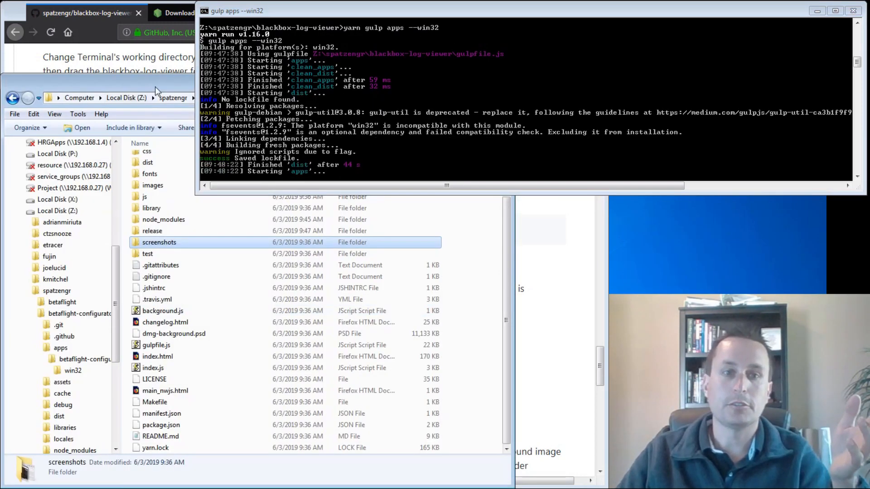
mouse_move(182, 294)
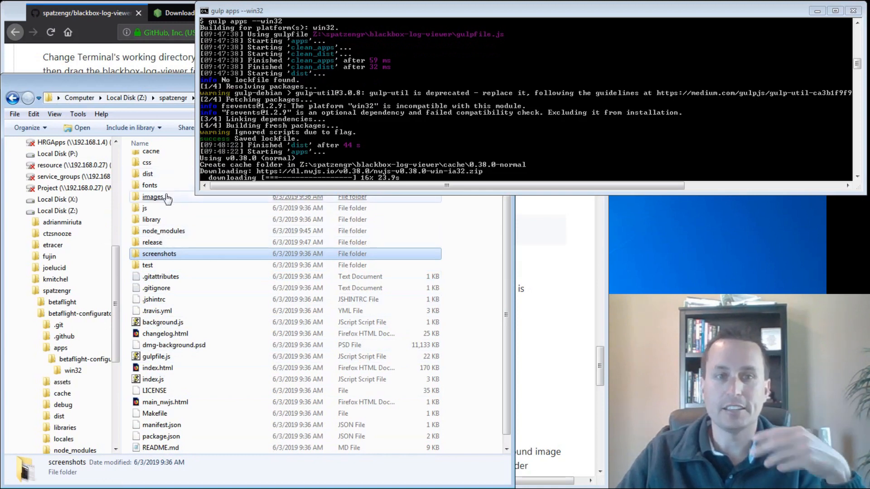
- Wait in Command Prompt until the win32 build downloads nw.js, packages and reports Done
left_click(161, 403)
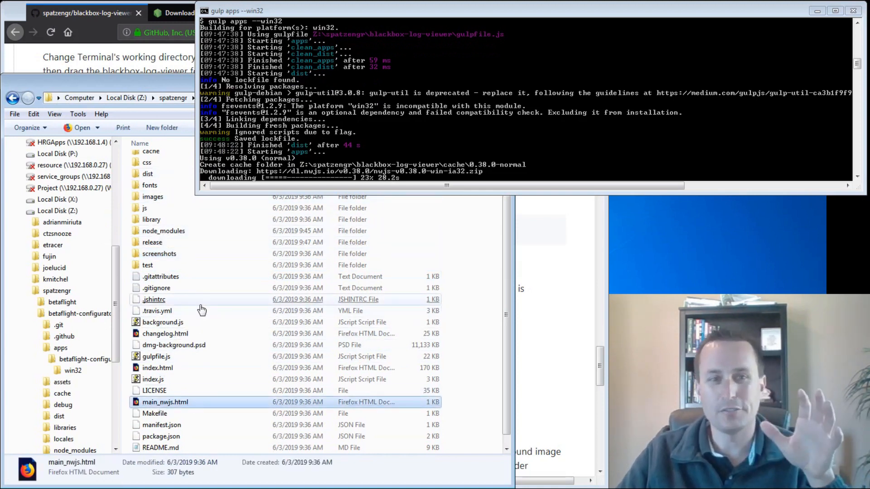
left_click(153, 300)
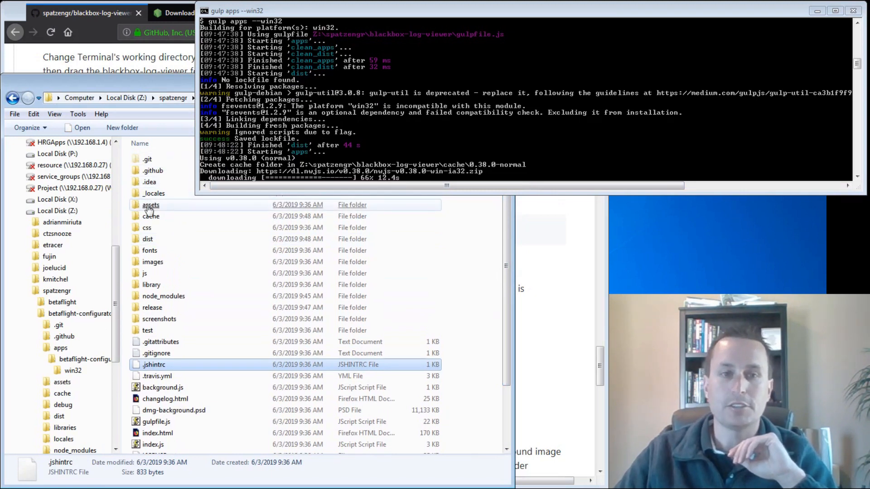
left_click(150, 205)
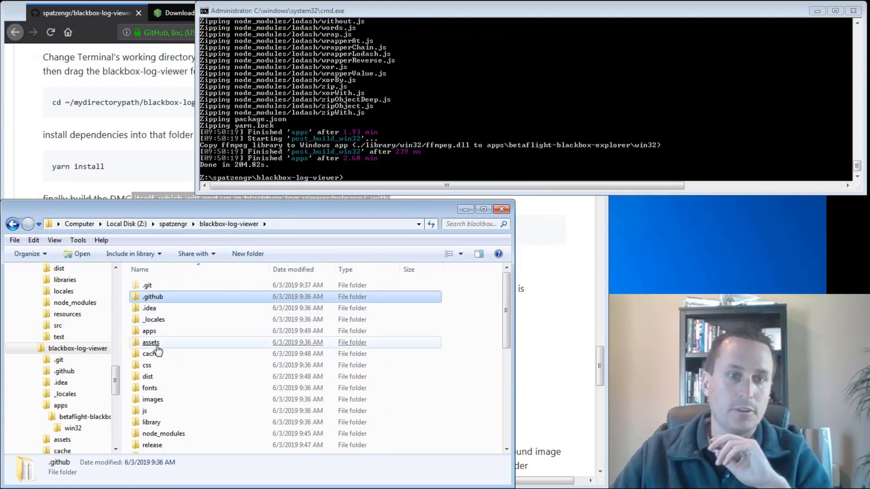
- Open apps > betaflight-blackbox-explorer > win32 and select the built app files
double_click(149, 331)
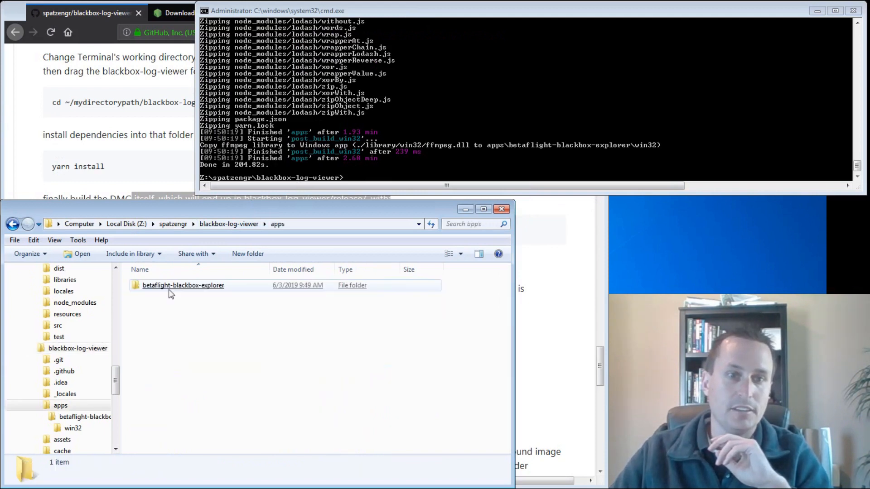
double_click(183, 285)
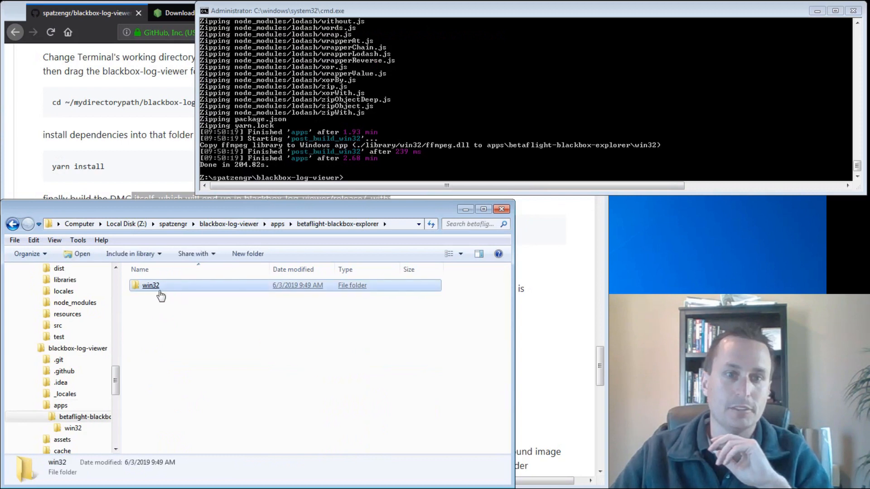
double_click(150, 285)
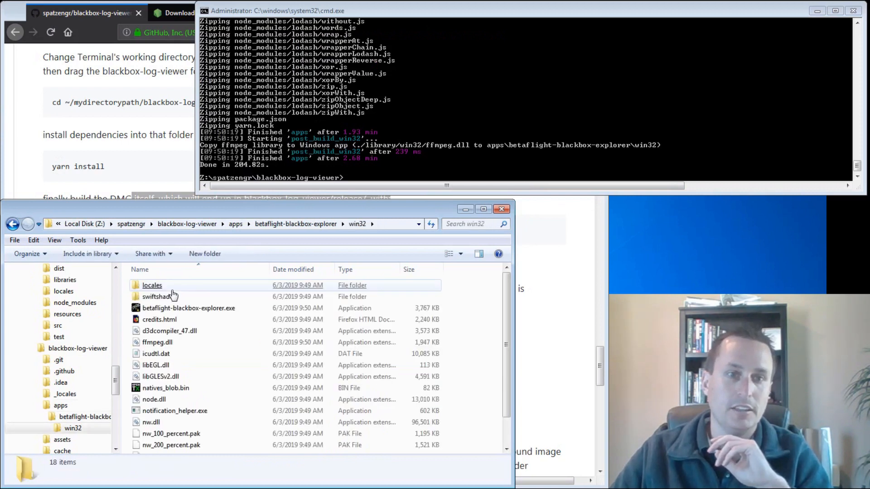
left_click(189, 308)
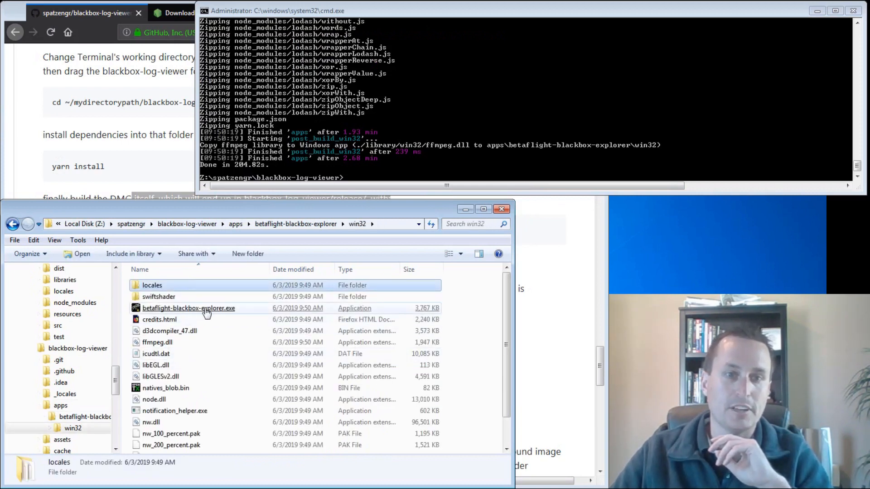
left_click(204, 308)
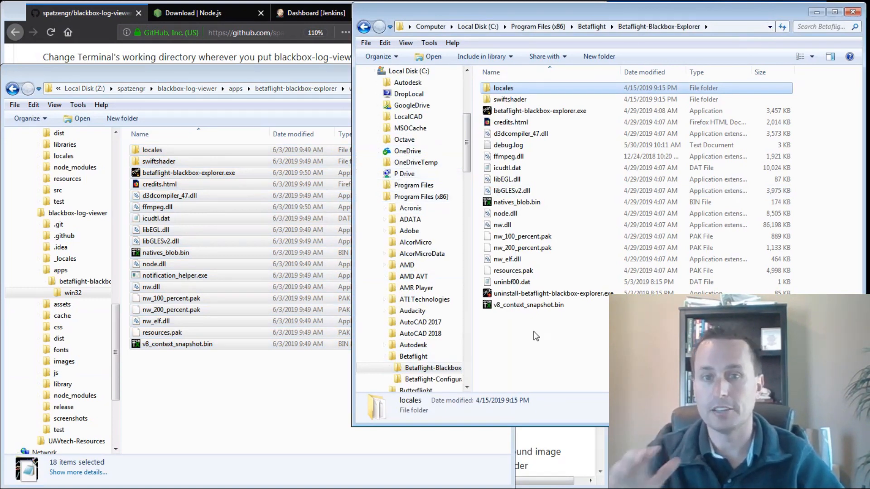
- Paste them into Program Files (x86)\Betaflight\Betaflight-Blackbox-Explorer, replacing all files and merging folders
left_click(522, 236)
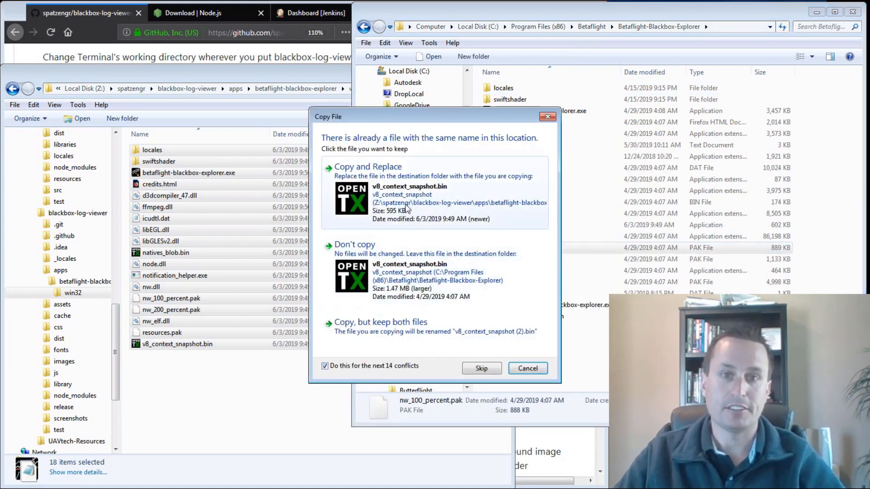
left_click(368, 166)
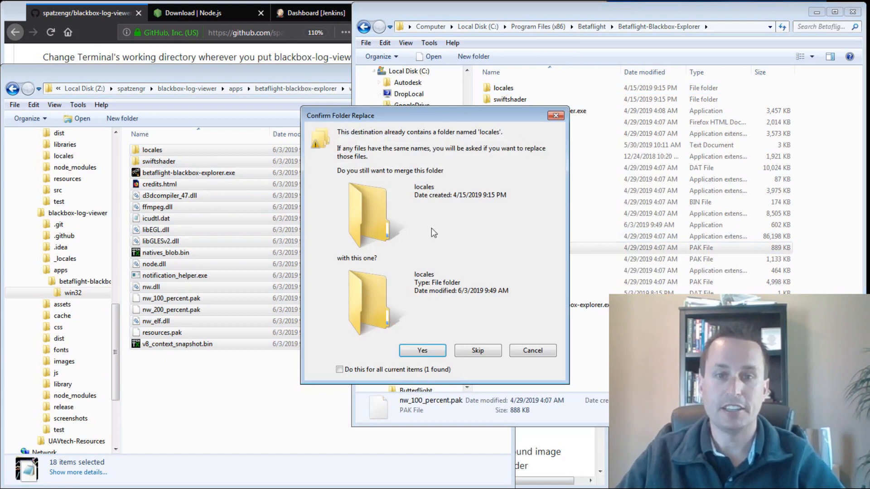
left_click(340, 369)
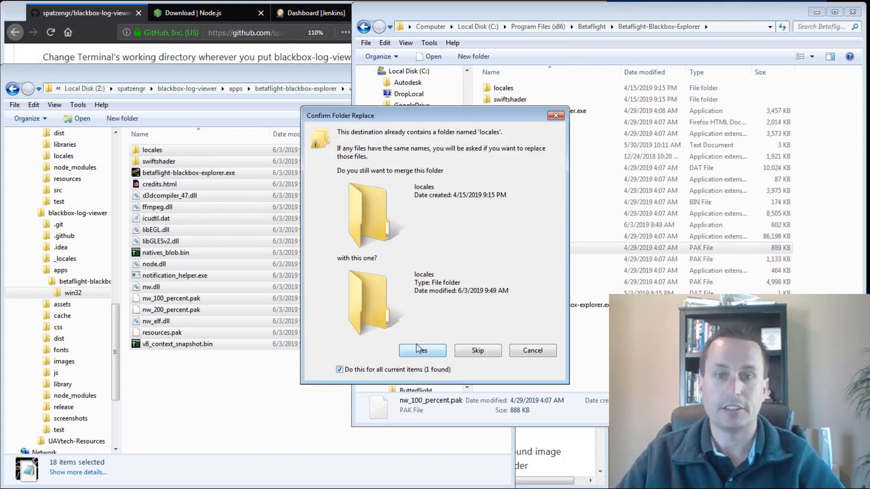
left_click(422, 351)
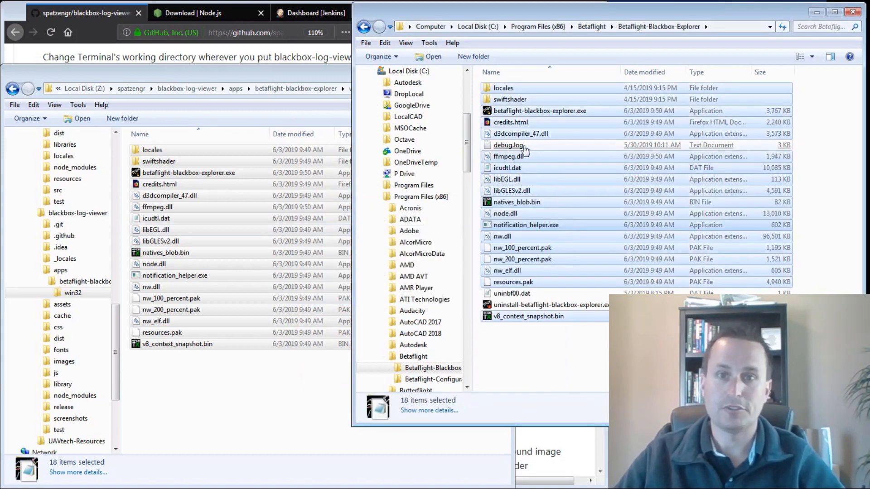
left_click(508, 145)
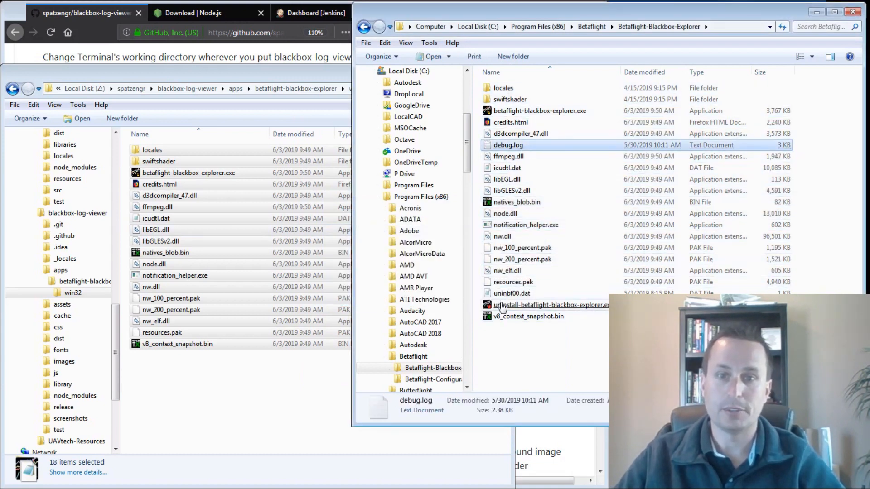
left_click(546, 305)
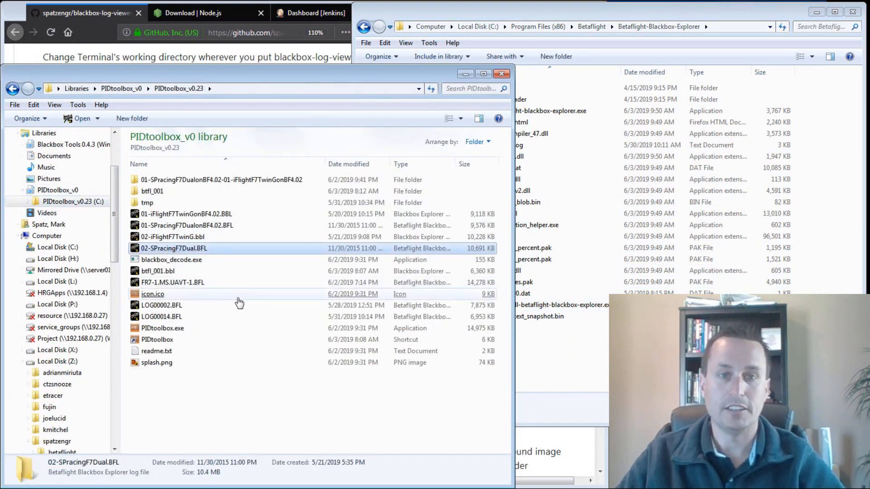
- Open the 02-SPracingF7Dual.BFL flight log in Blackbox Explorer
left_click(152, 294)
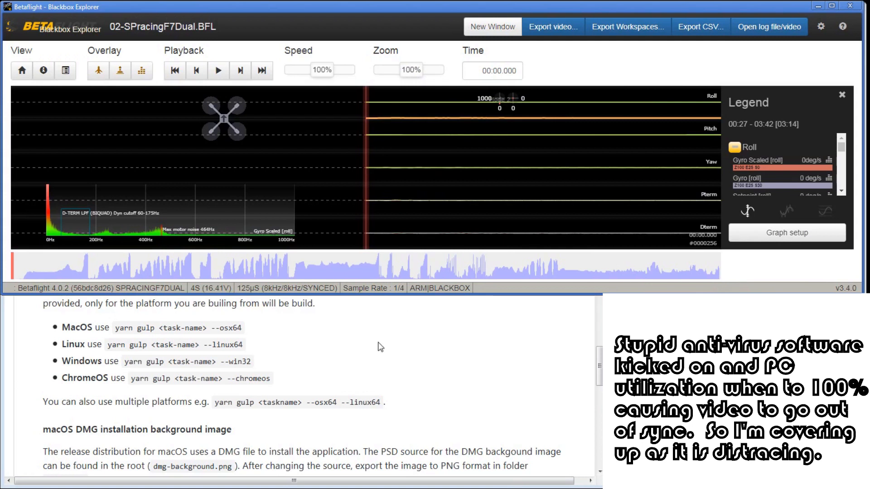
mouse_move(792, 264)
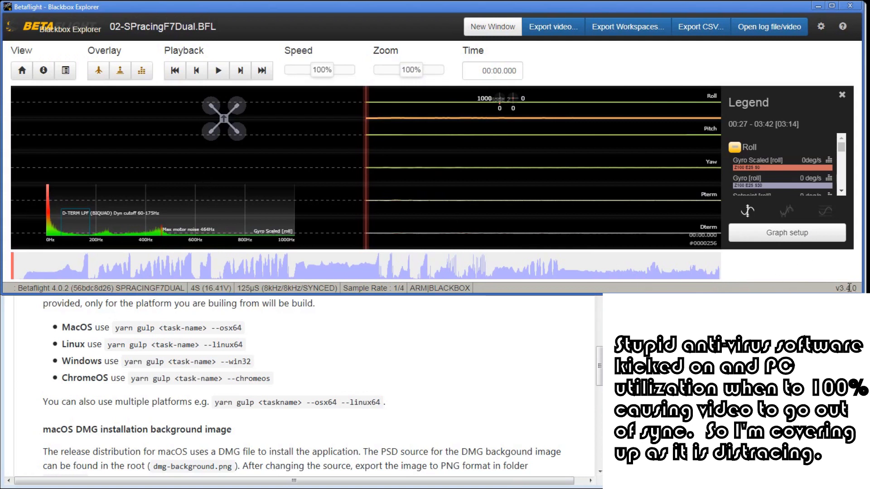
mouse_move(583, 368)
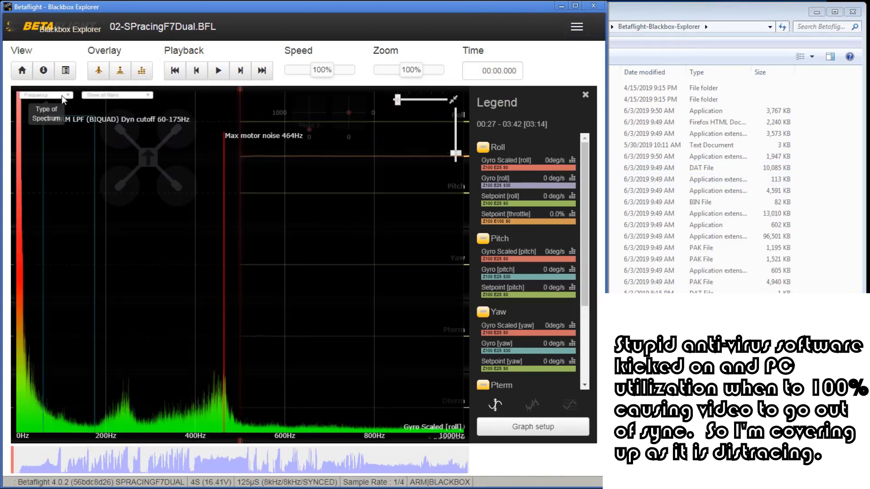
- Switch the spectrum type to frequency versus throttle
left_click(48, 95)
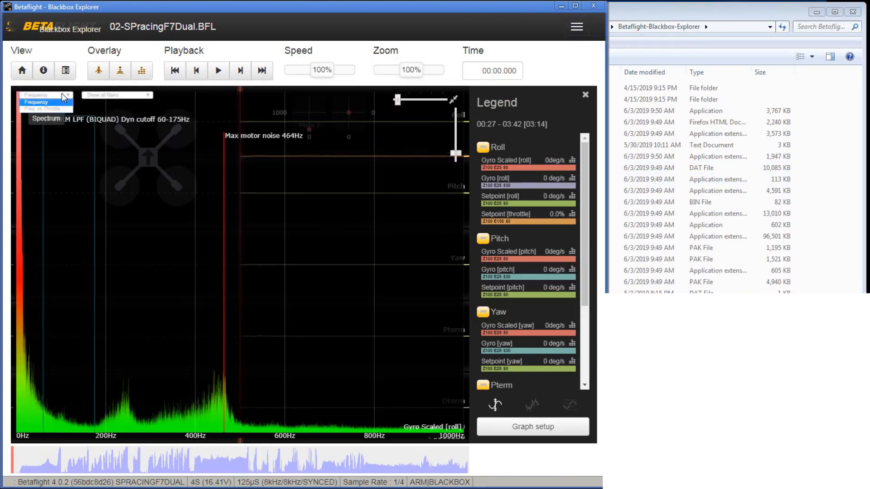
left_click(40, 109)
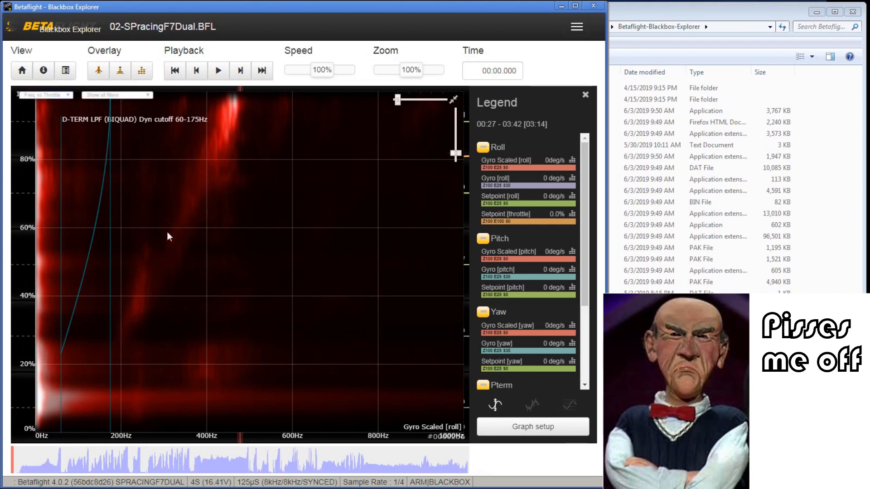
mouse_move(468, 158)
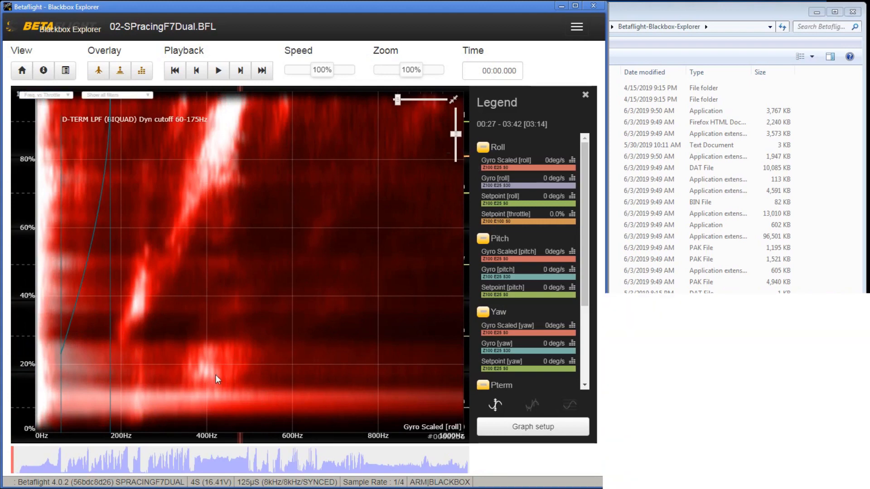
mouse_move(219, 408)
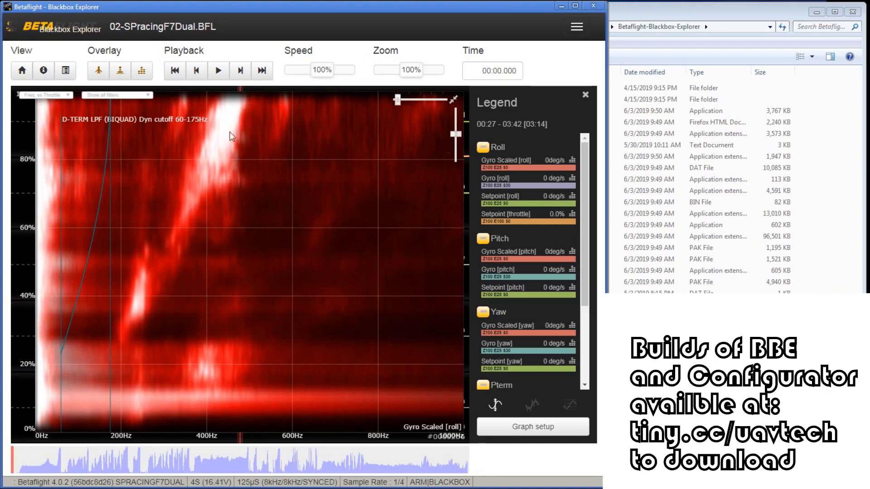
mouse_move(236, 119)
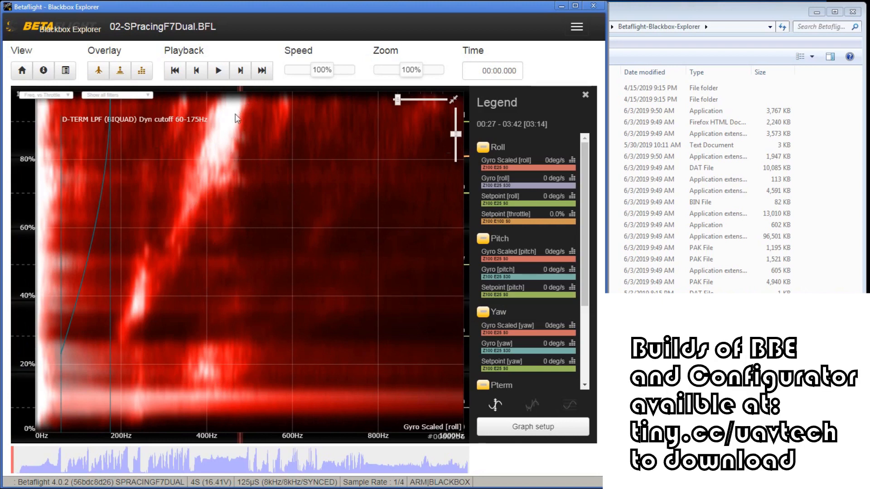
mouse_move(216, 152)
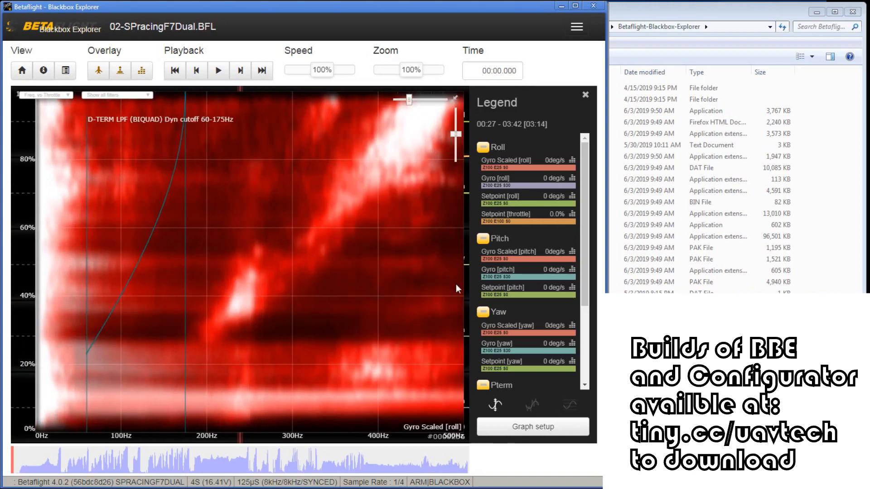
- Scroll the Legend down to the Dterm entries
scroll("down", 3)
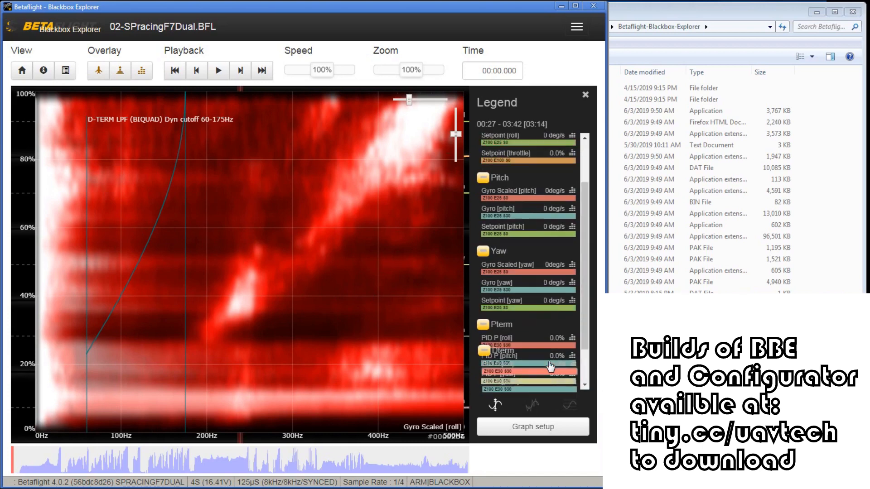
scroll("down", 3)
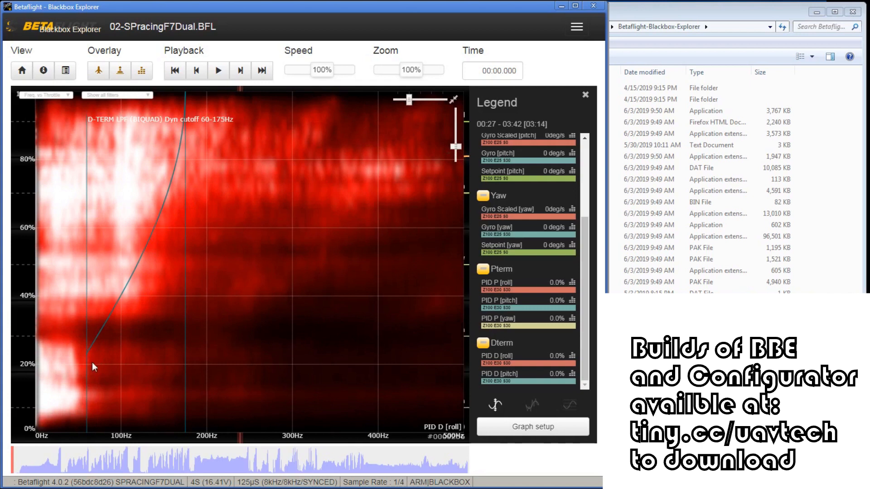
mouse_move(116, 131)
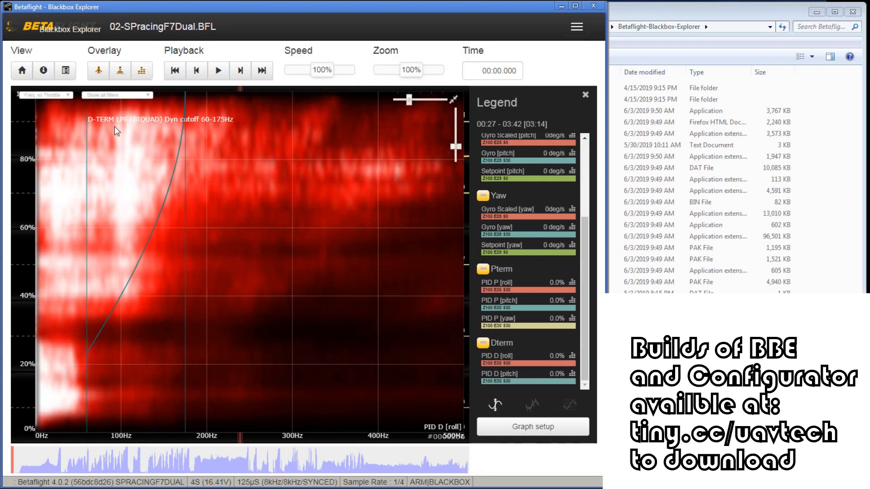
mouse_move(189, 123)
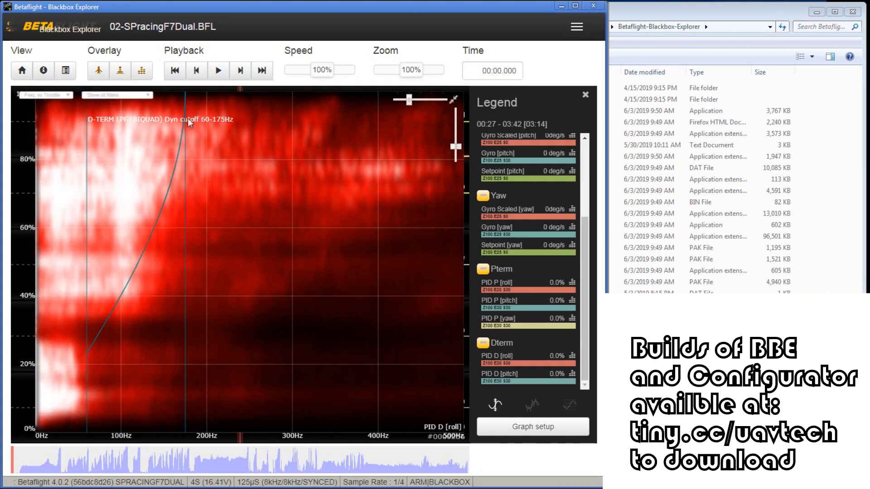
mouse_move(215, 127)
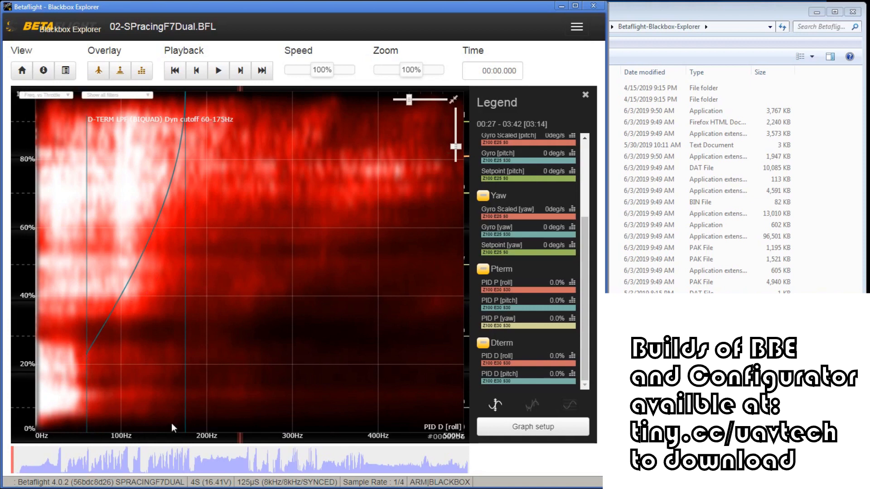
mouse_move(87, 353)
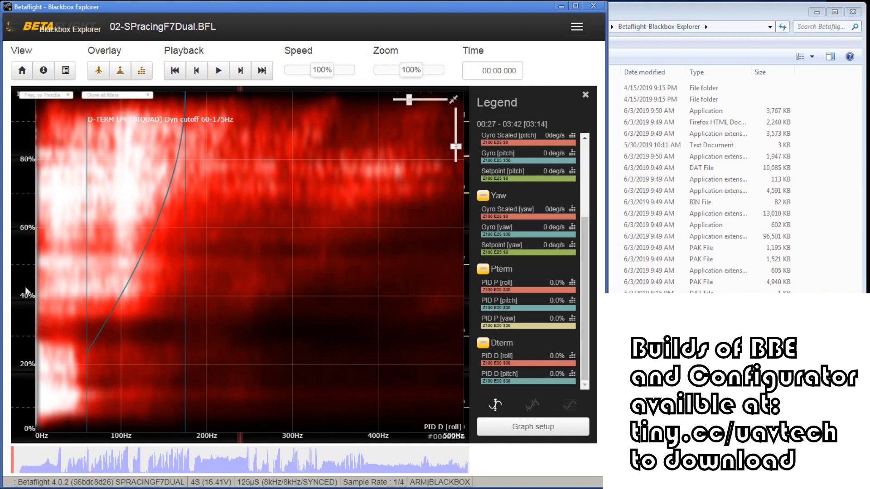
mouse_move(111, 325)
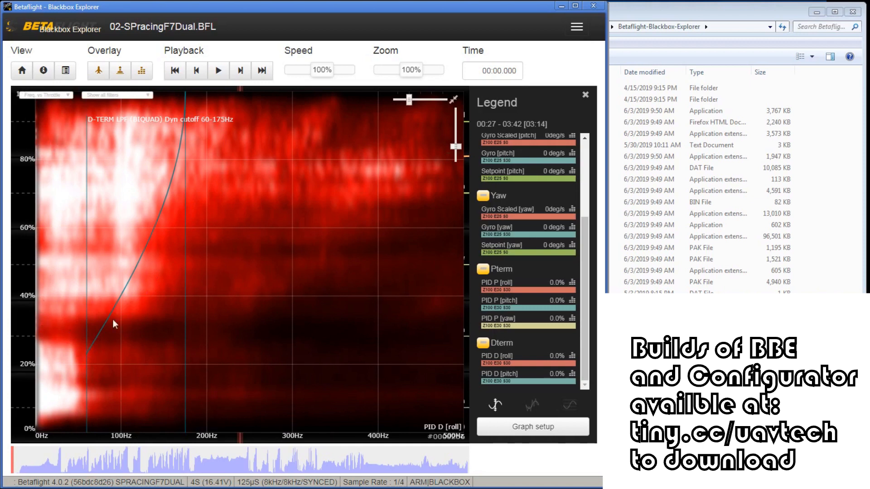
mouse_move(105, 352)
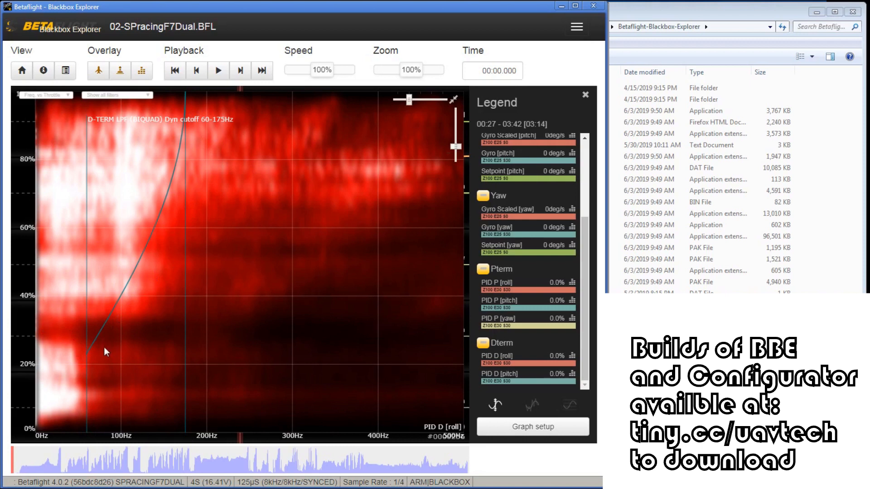
mouse_move(185, 189)
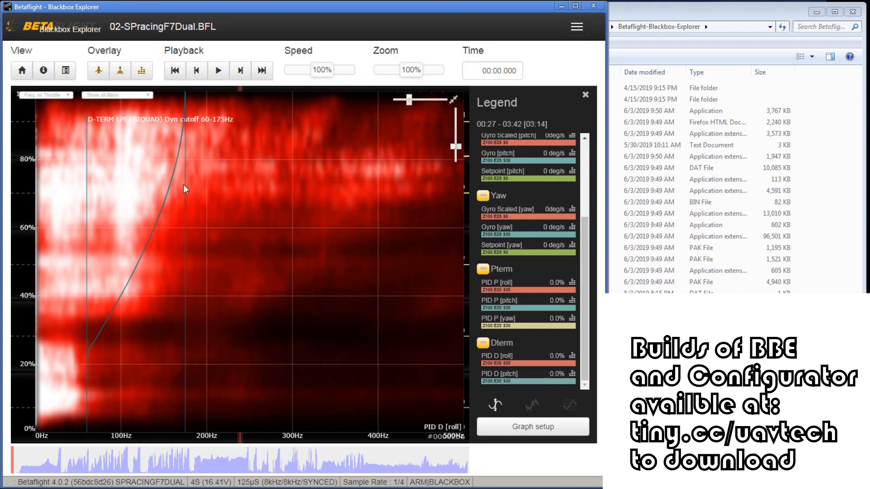
mouse_move(510, 334)
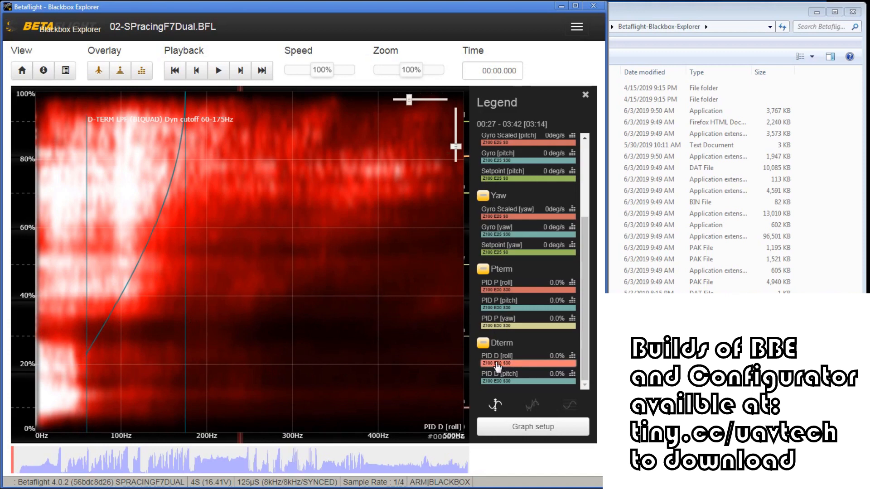
mouse_move(86, 377)
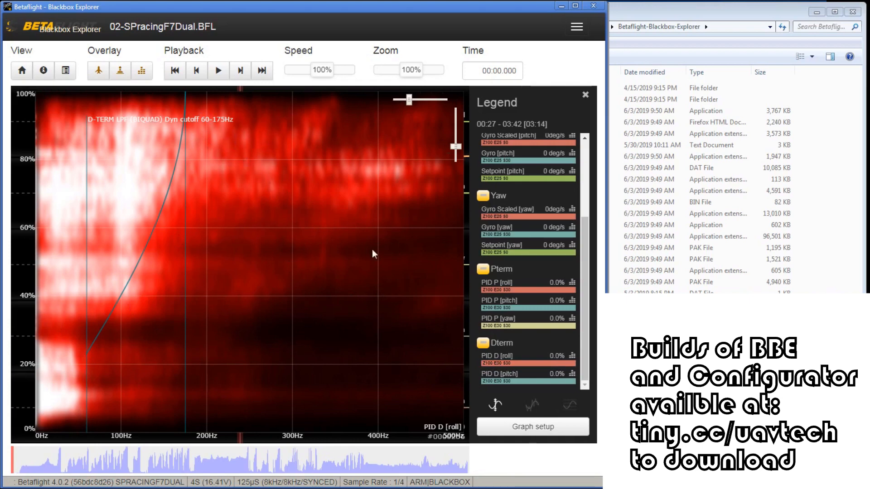
- Select PID D [pitch] in the Legend and set the spectrum type to Frequency
left_click(522, 378)
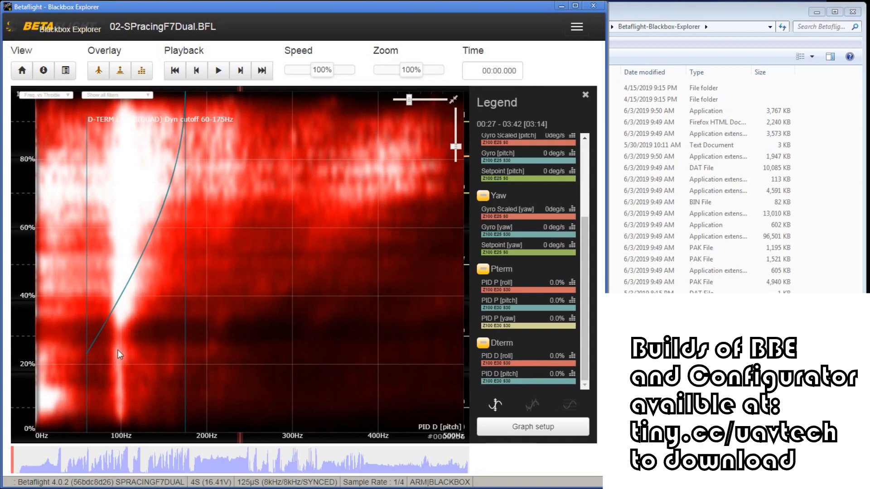
mouse_move(119, 181)
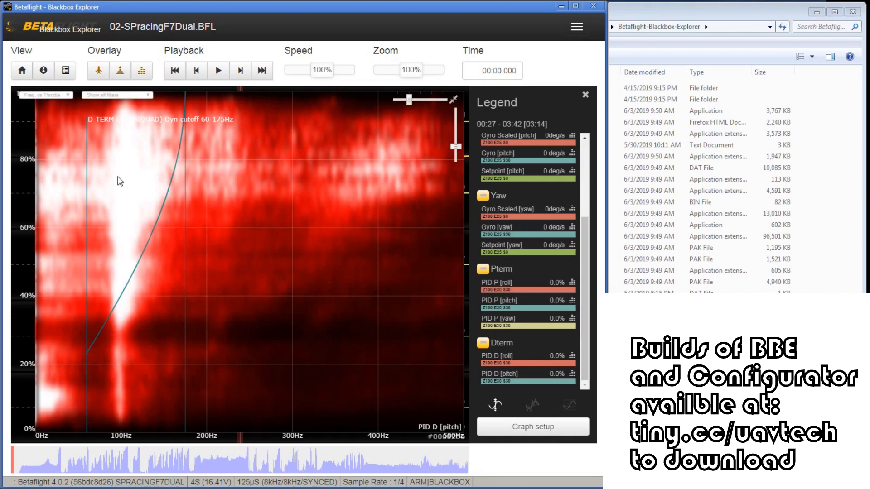
mouse_move(127, 194)
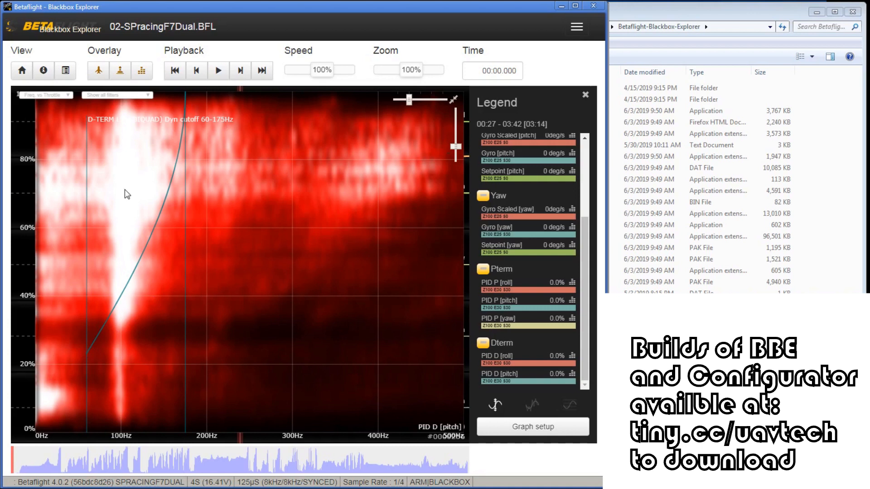
mouse_move(139, 274)
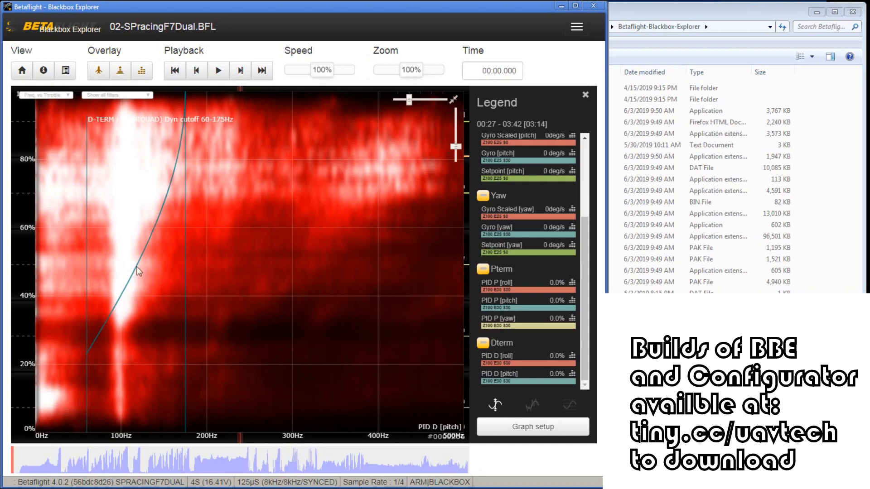
mouse_move(141, 264)
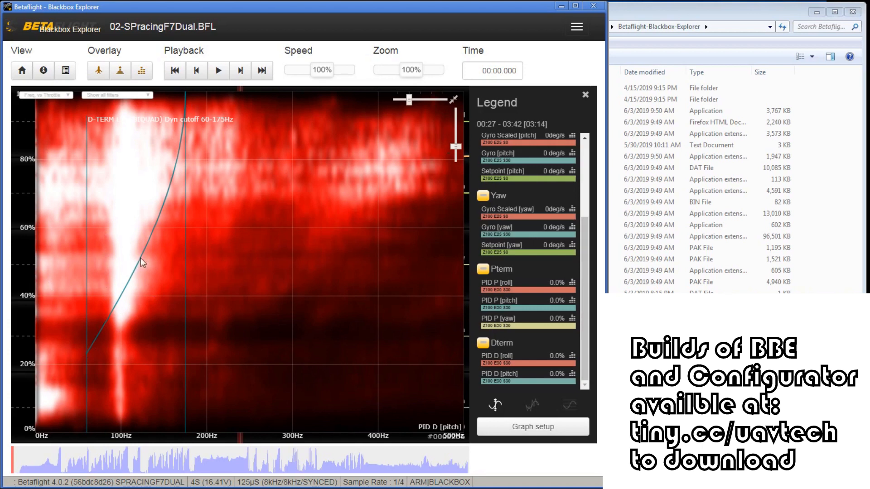
mouse_move(149, 165)
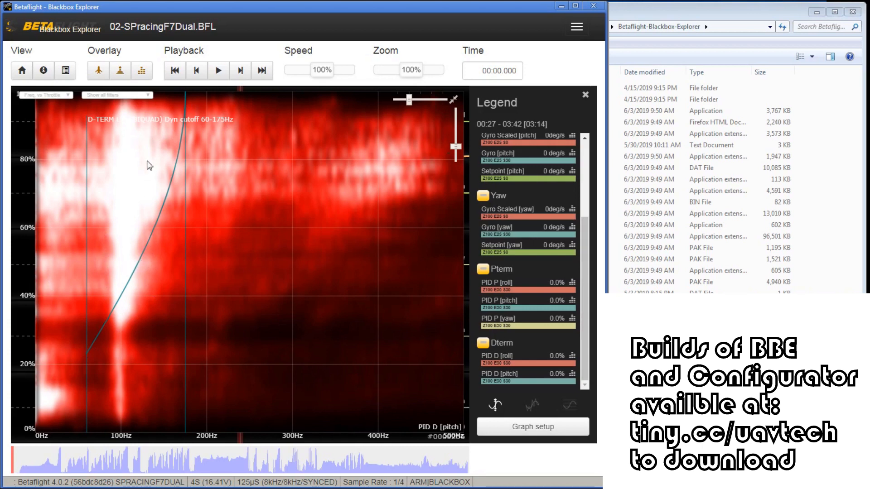
mouse_move(140, 176)
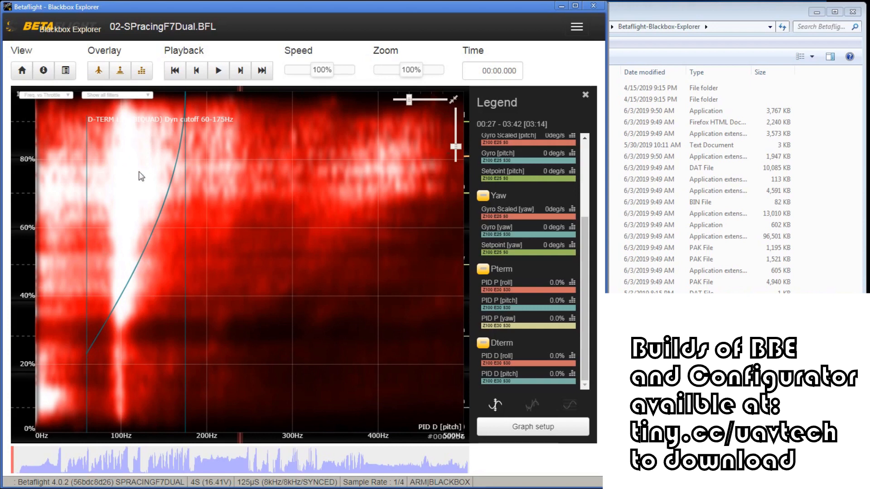
mouse_move(323, 185)
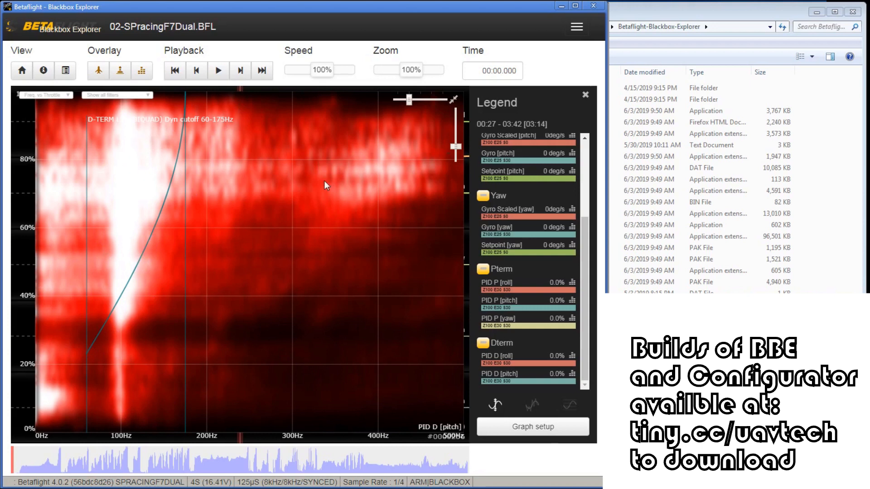
mouse_move(102, 351)
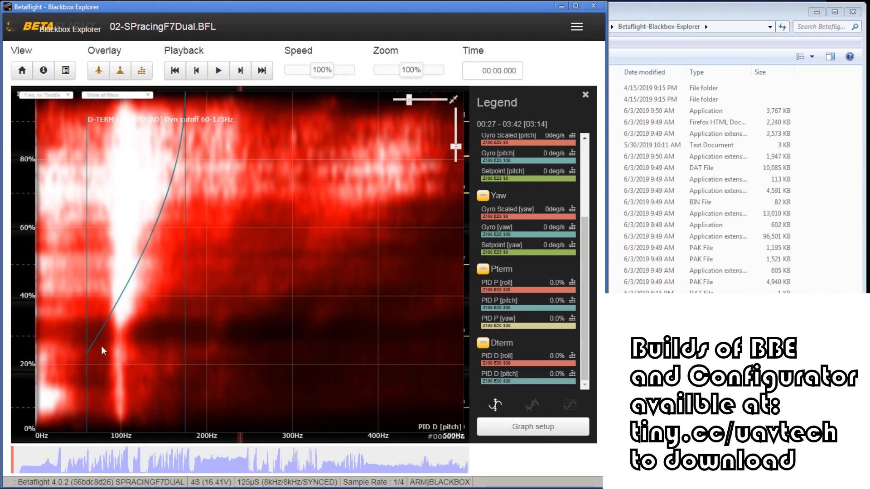
mouse_move(190, 339)
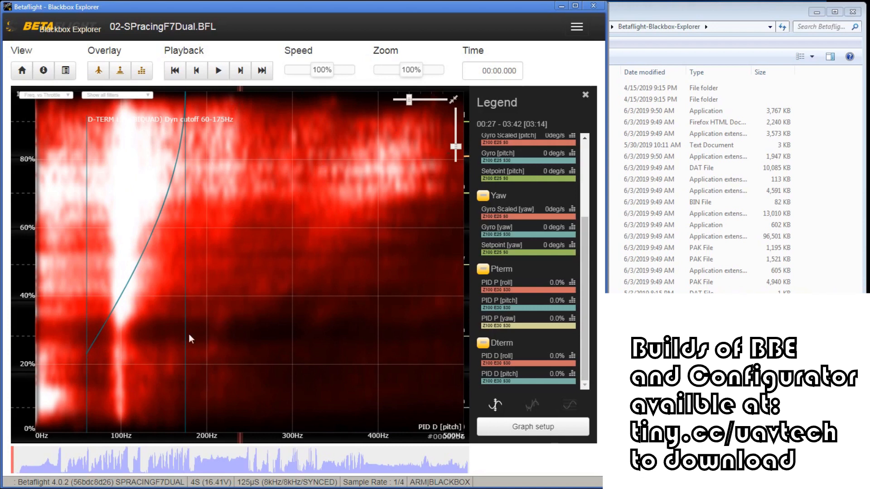
mouse_move(225, 315)
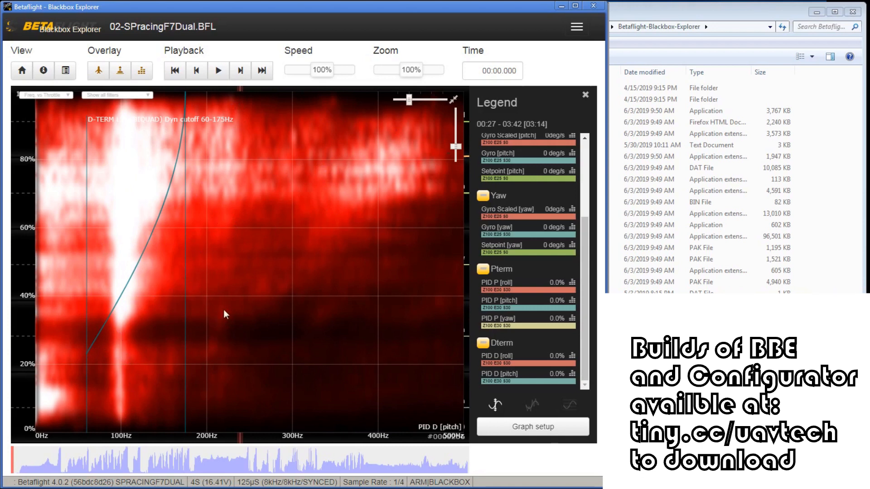
mouse_move(59, 118)
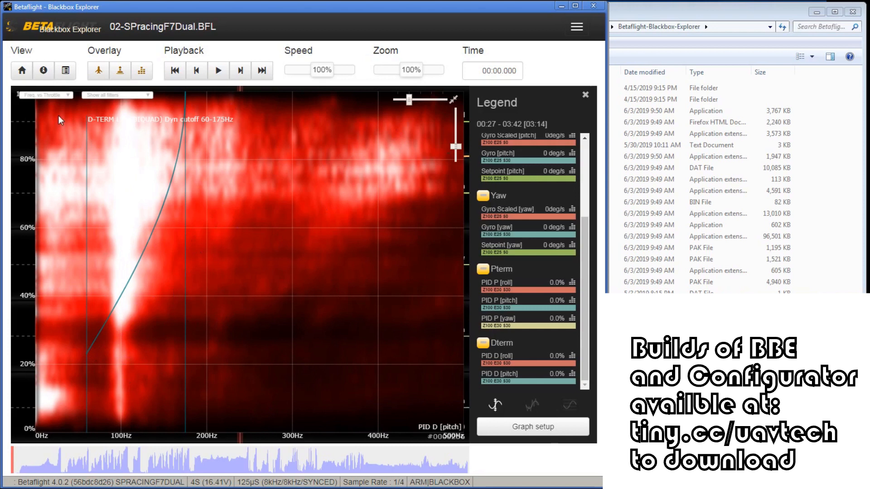
mouse_move(45, 95)
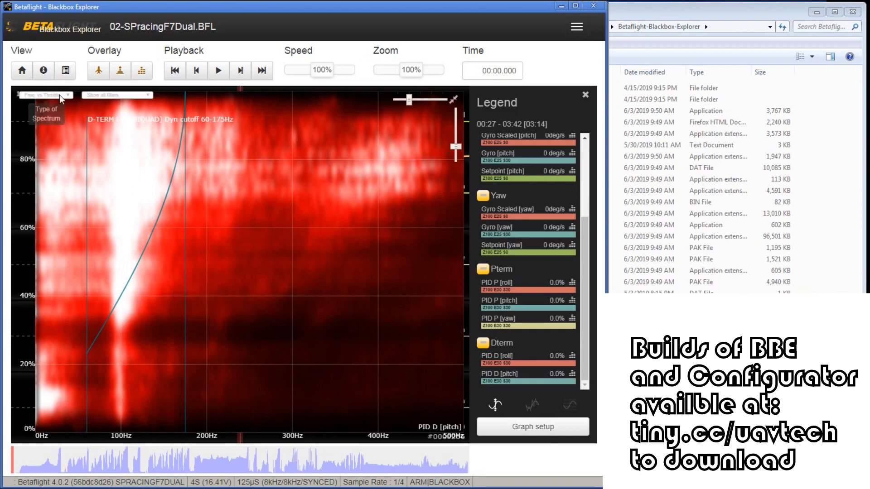
left_click(45, 95)
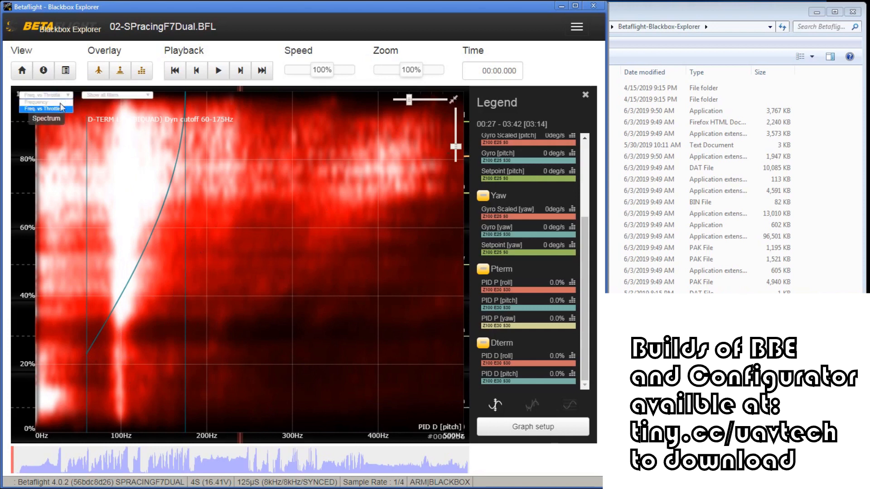
mouse_move(46, 103)
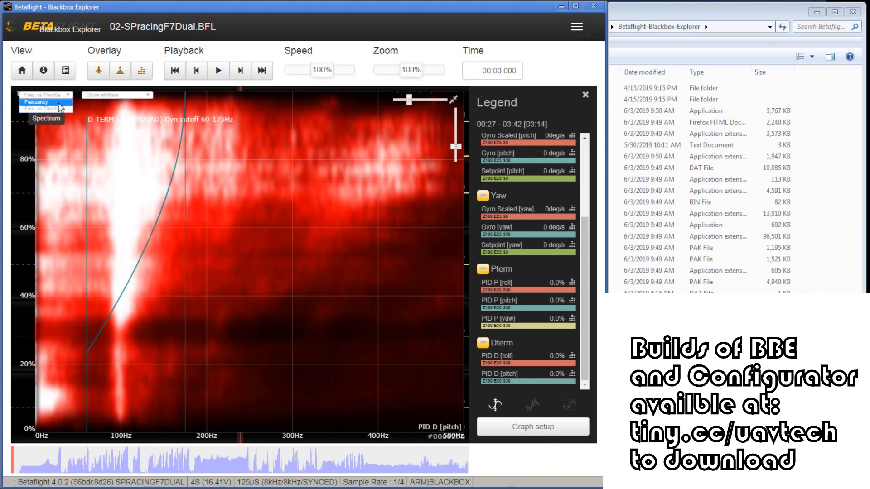
left_click(37, 102)
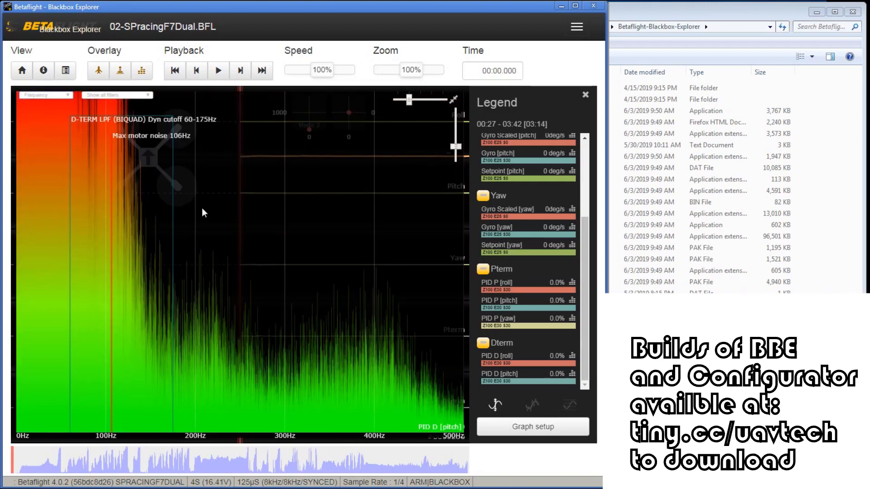